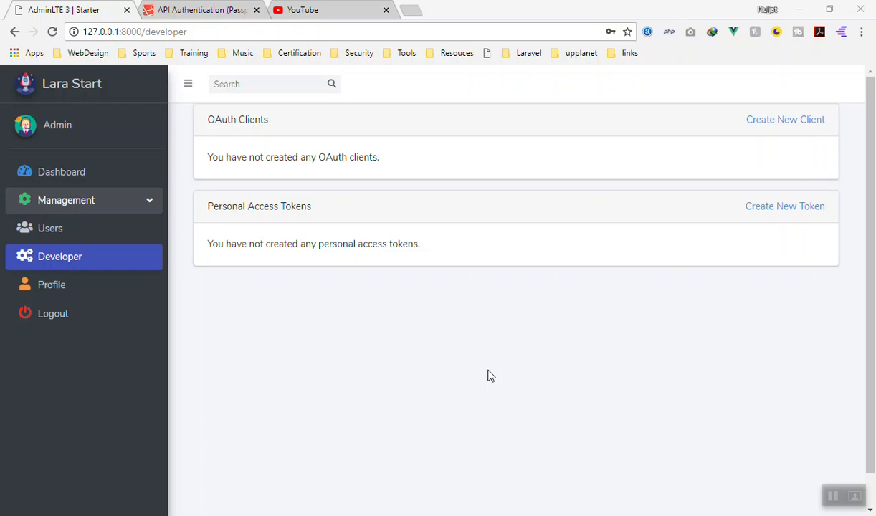
pyautogui.moveTo(359, 355)
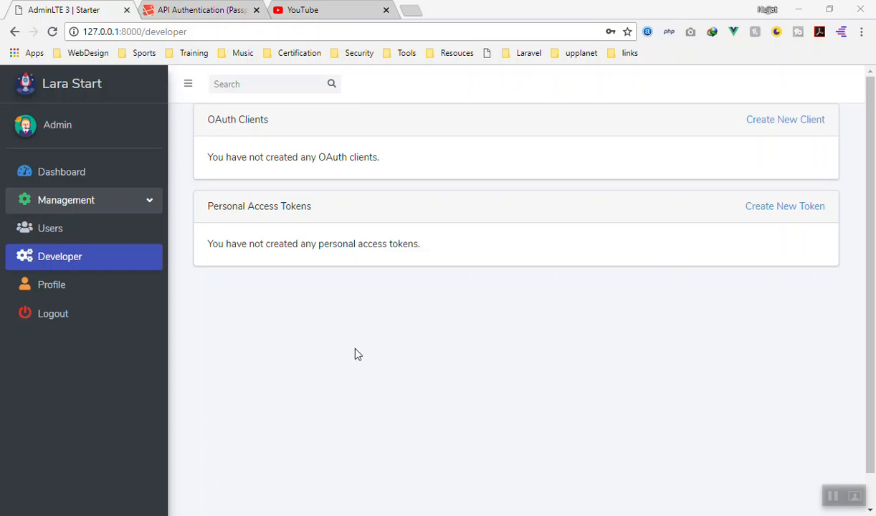
pyautogui.moveTo(364, 332)
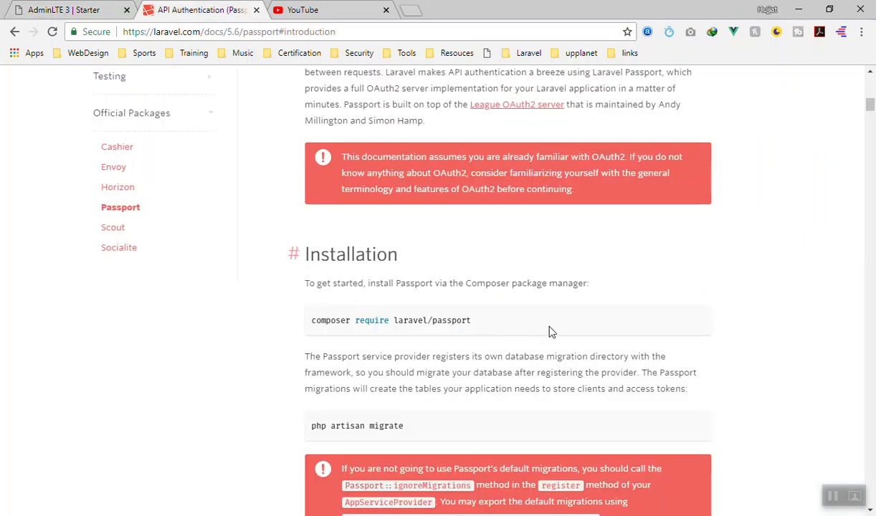
# Review the Passport installation docs, selecting the composer require command and the secure access tokens phrase
pyautogui.scroll(3)
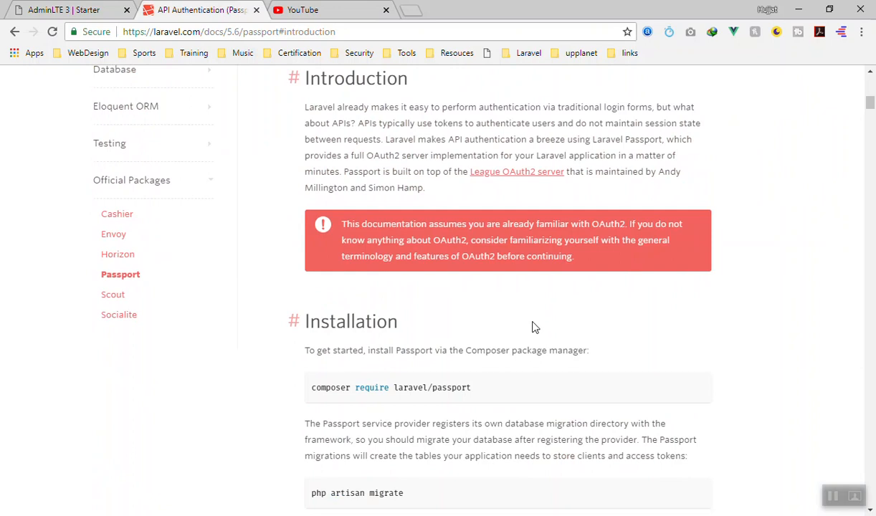
pyautogui.scroll(-3)
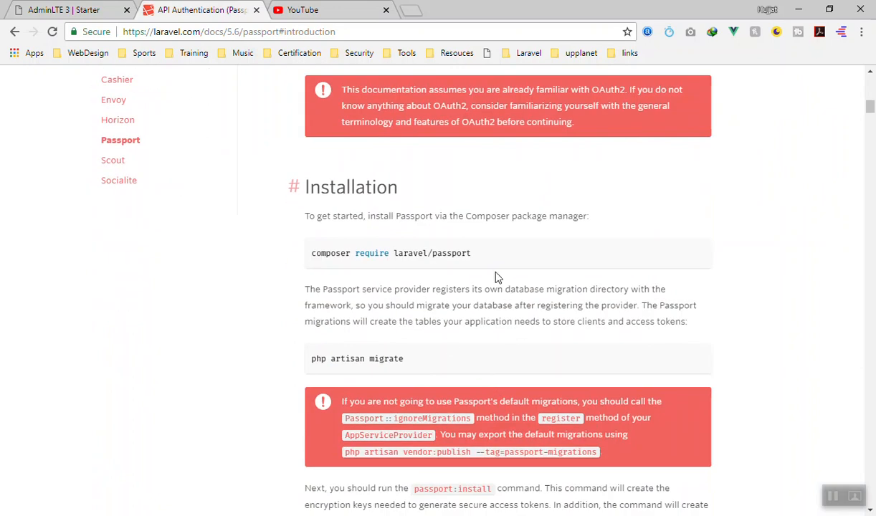
pyautogui.tripleClick(390, 252)
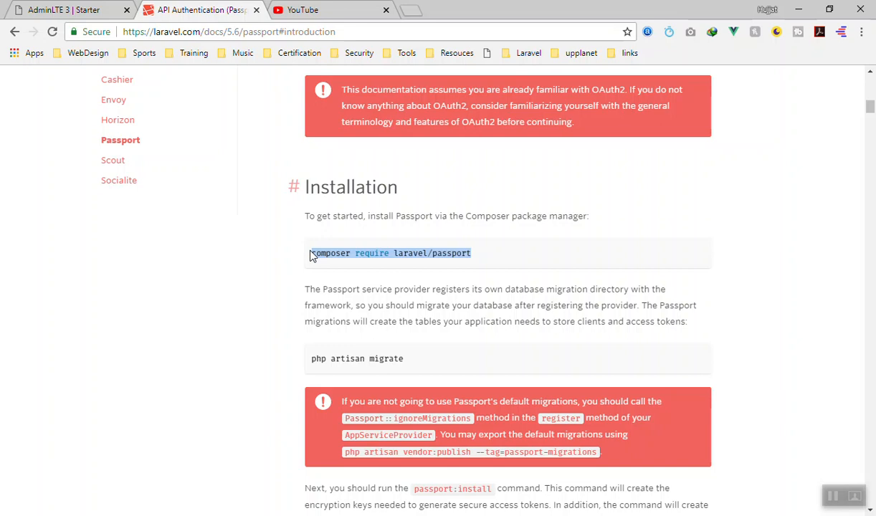
pyautogui.scroll(-3)
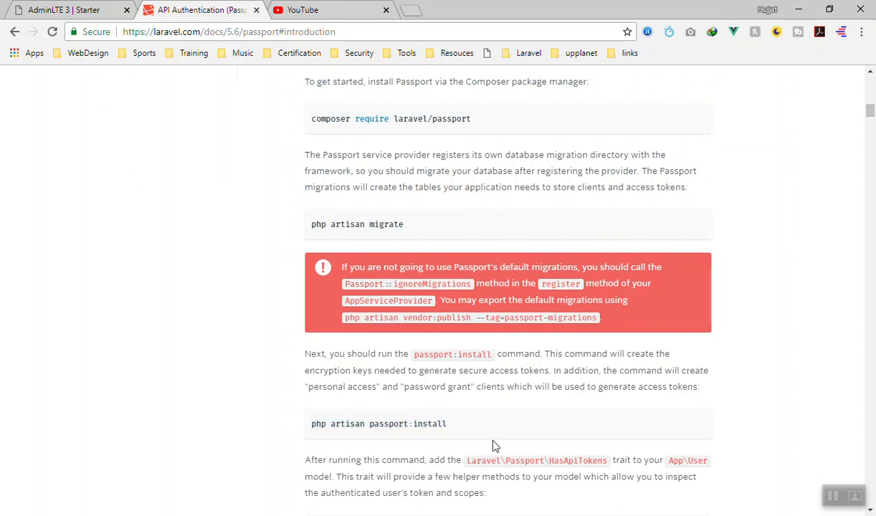
pyautogui.scroll(-3)
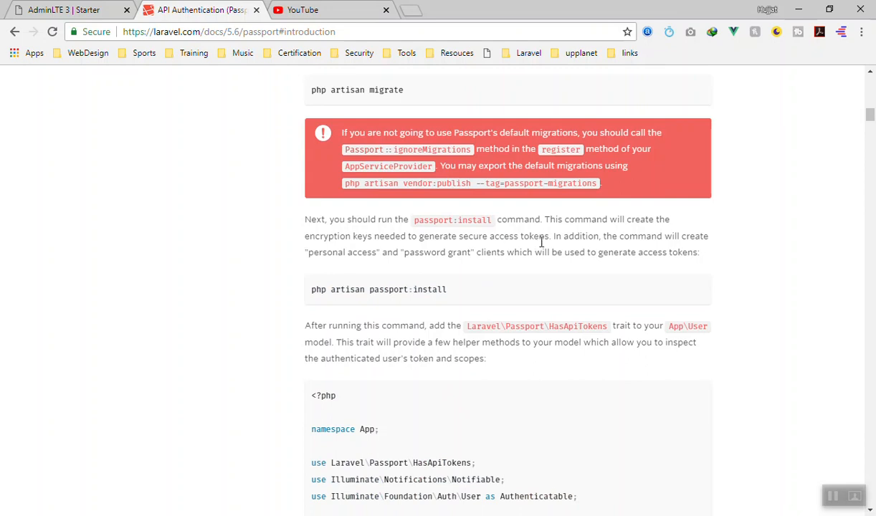
pyautogui.moveTo(470, 235); pyautogui.dragTo(539, 236)
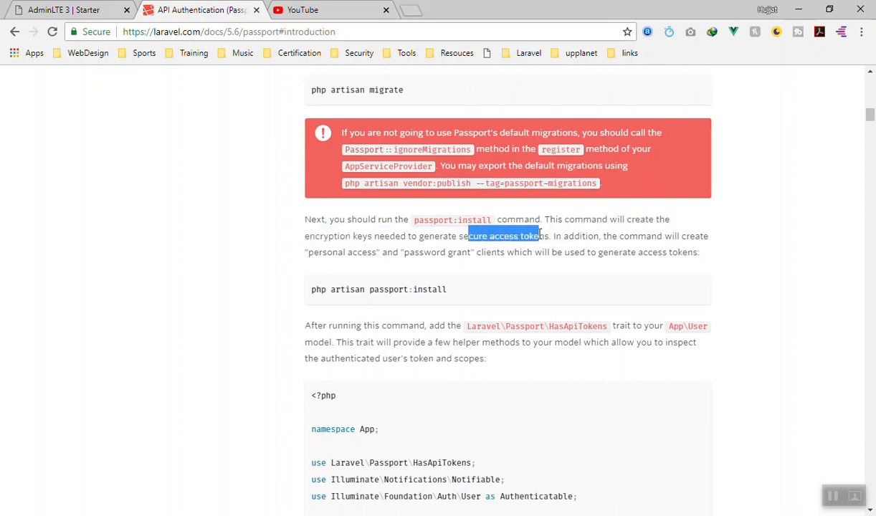
pyautogui.moveTo(491, 341)
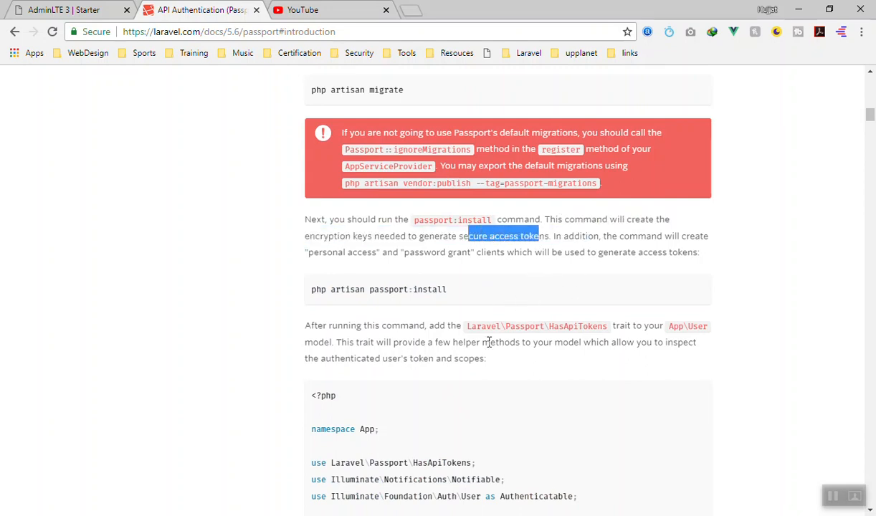
# Read further down the Passport documentation toward the Frontend Quickstart section
pyautogui.scroll(-3)
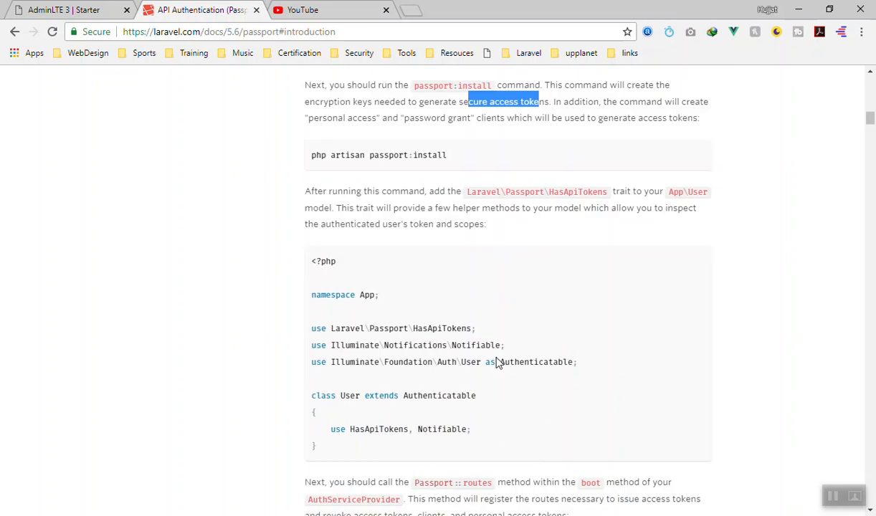
pyautogui.scroll(-3)
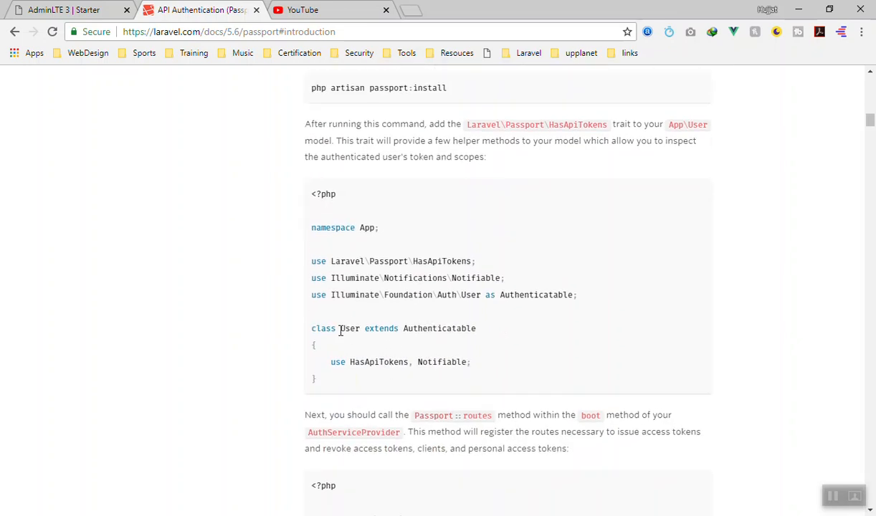
pyautogui.doubleClick(348, 328)
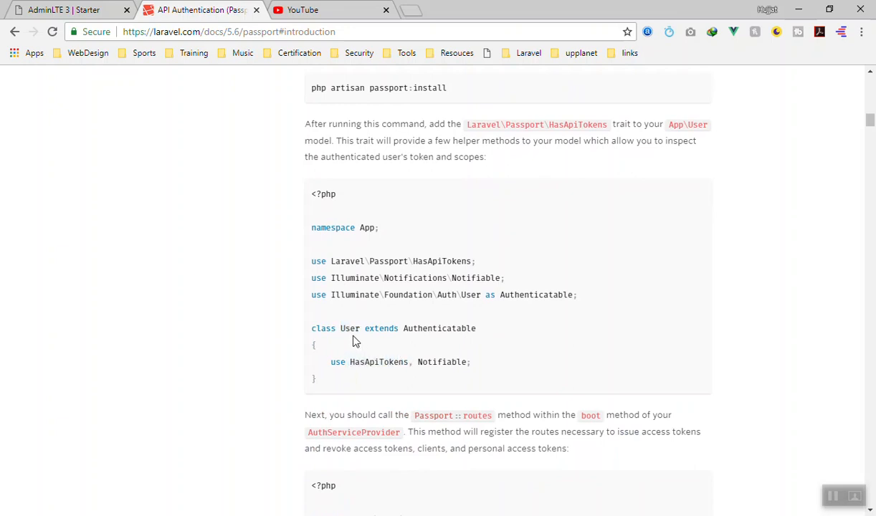
pyautogui.scroll(-3)
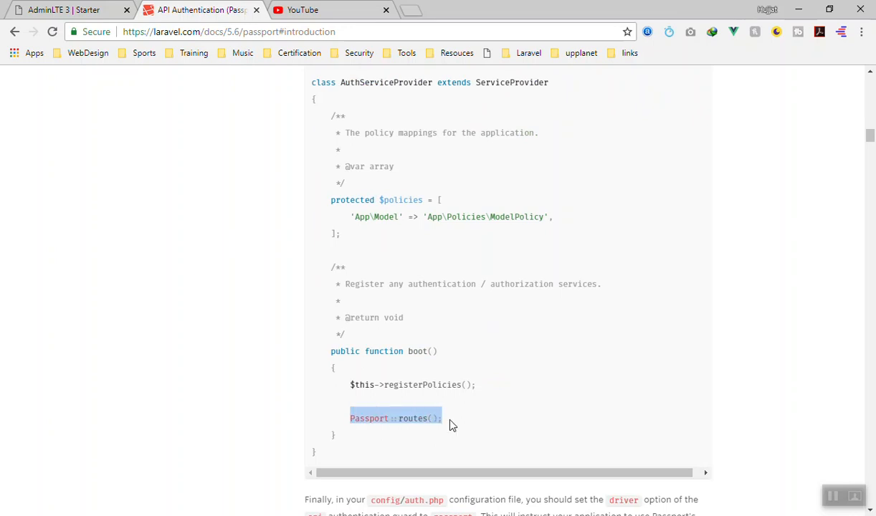
pyautogui.scroll(-3)
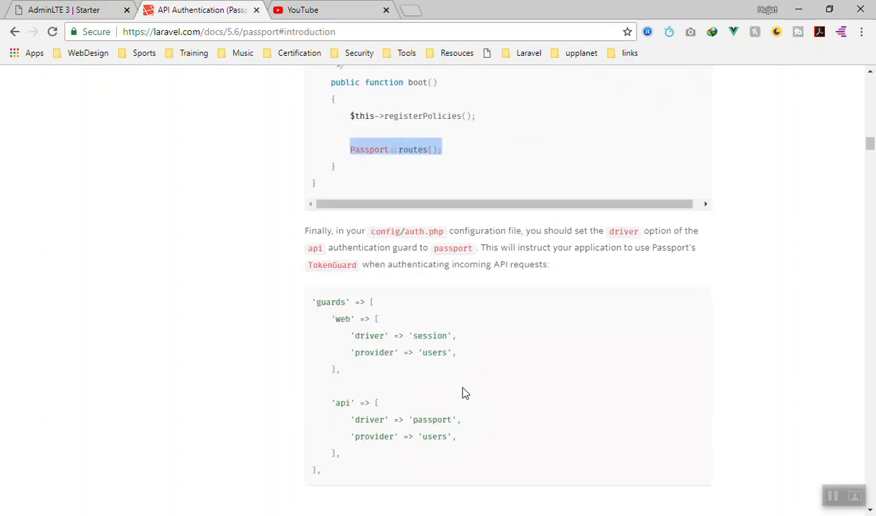
pyautogui.scroll(-3)
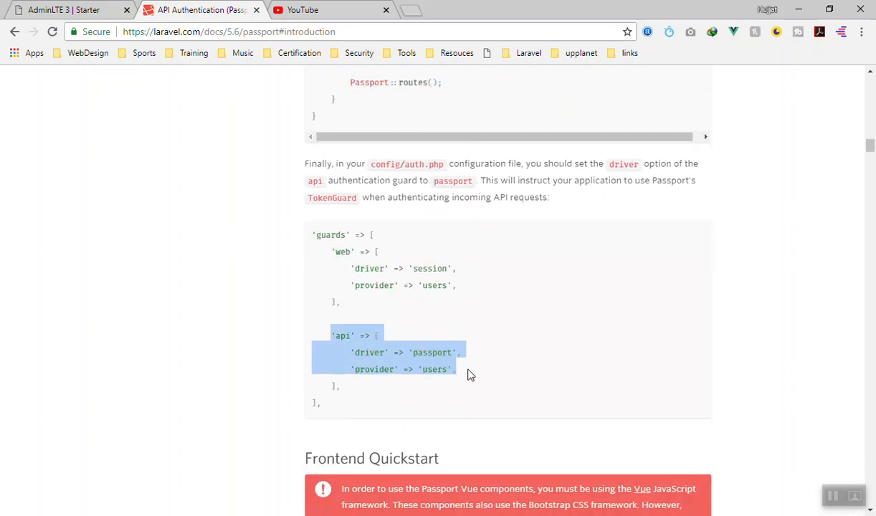
pyautogui.moveTo(442, 364)
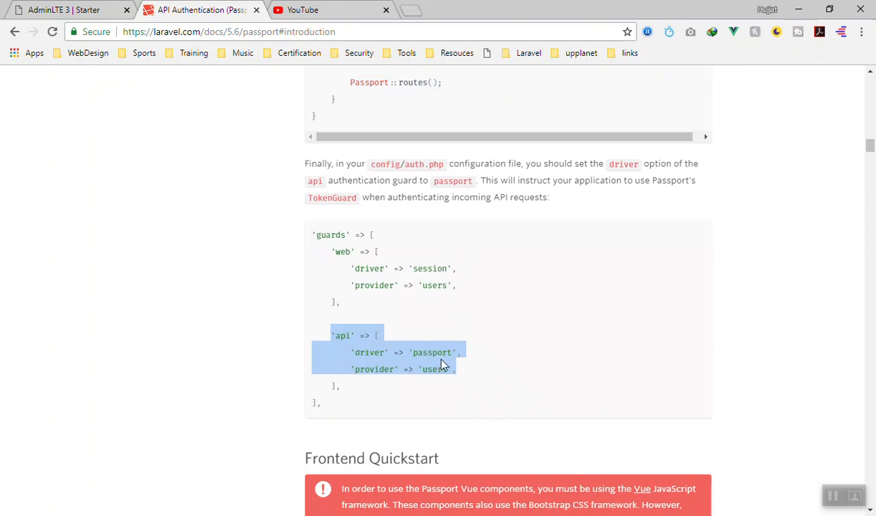
pyautogui.scroll(-3)
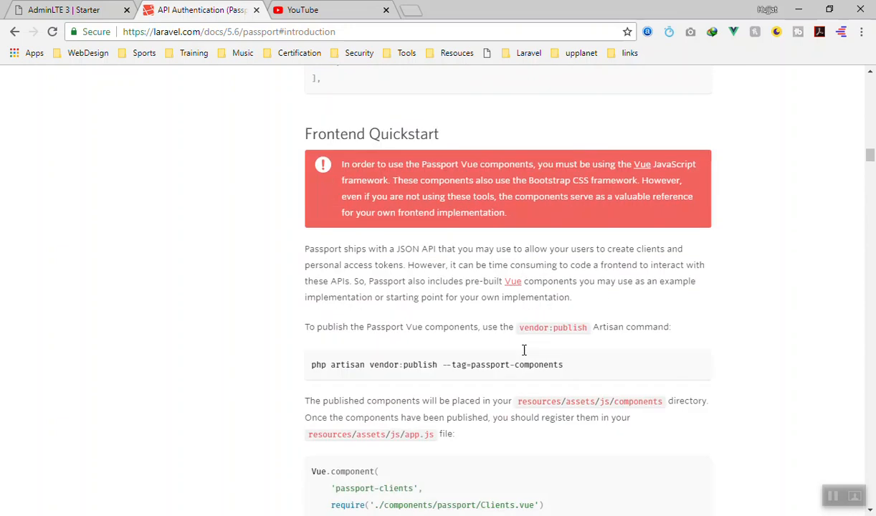
pyautogui.scroll(-3)
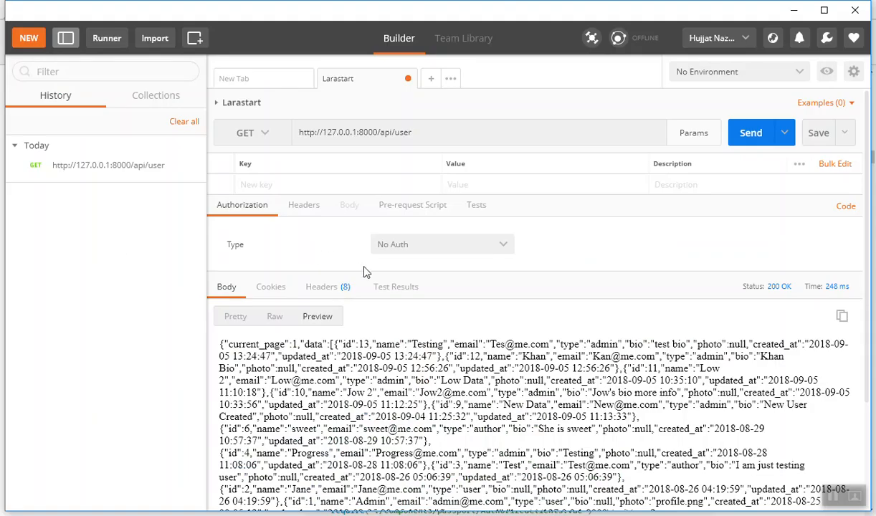
pyautogui.moveTo(711, 172)
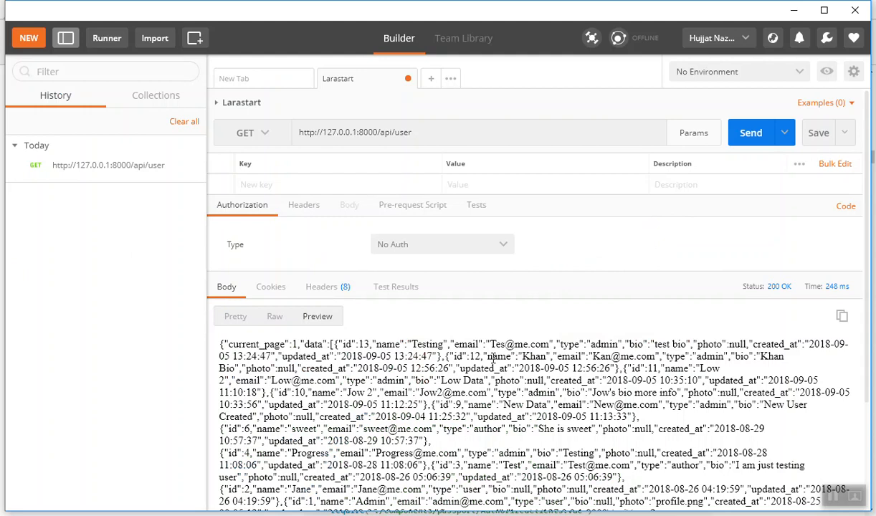
pyautogui.moveTo(493, 357)
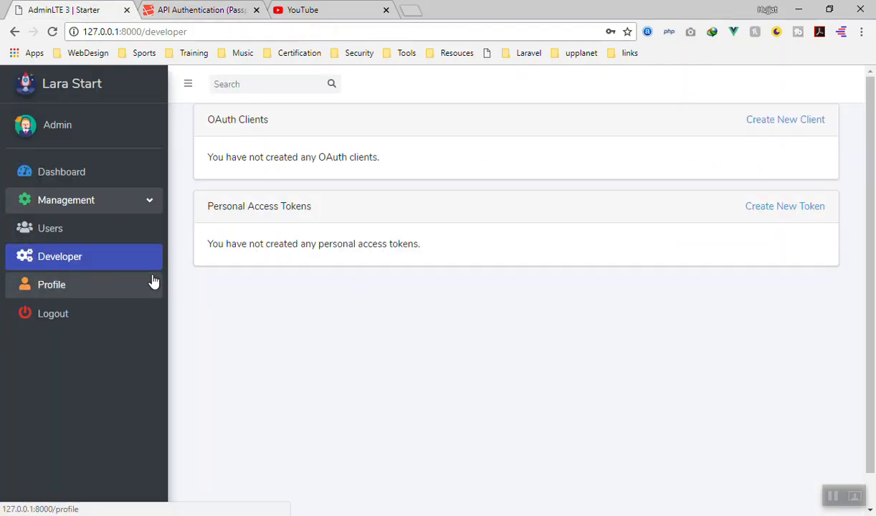
# Toggle the Management menu in Lara Start, select the api/user request address in Postman, and show Users
pyautogui.click(66, 201)
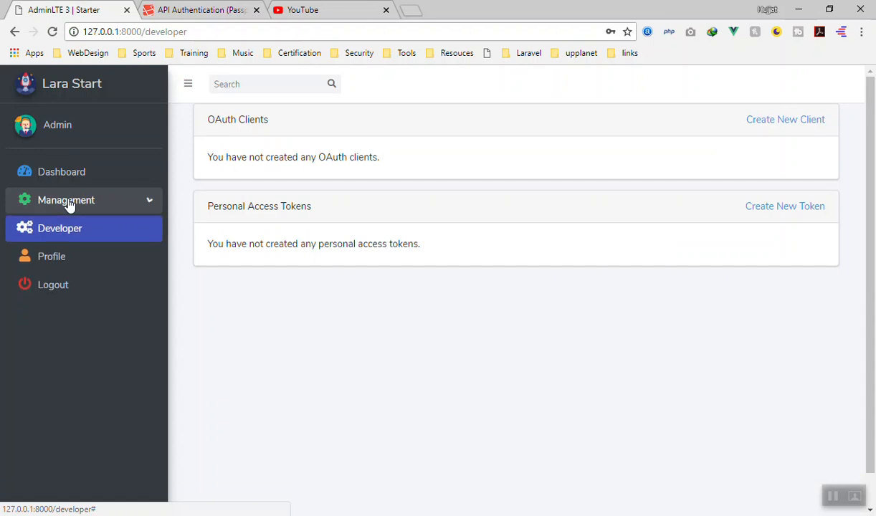
pyautogui.click(51, 228)
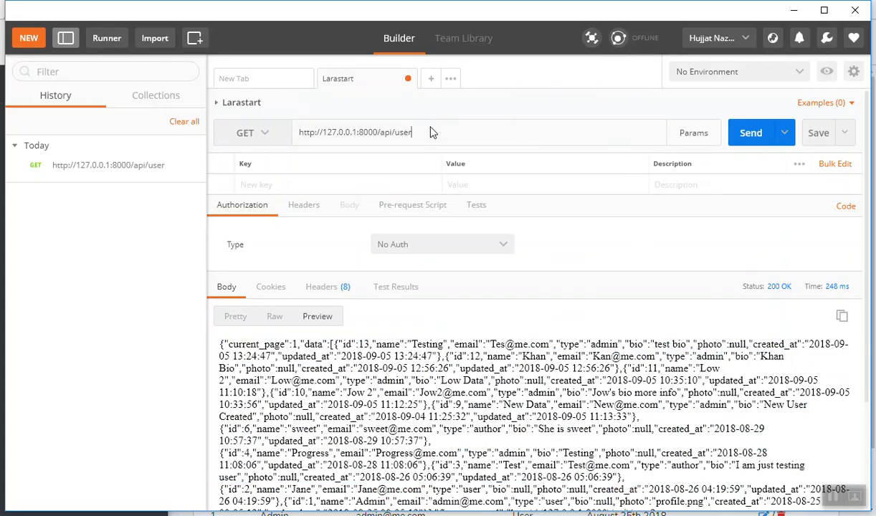
pyautogui.tripleClick(356, 132)
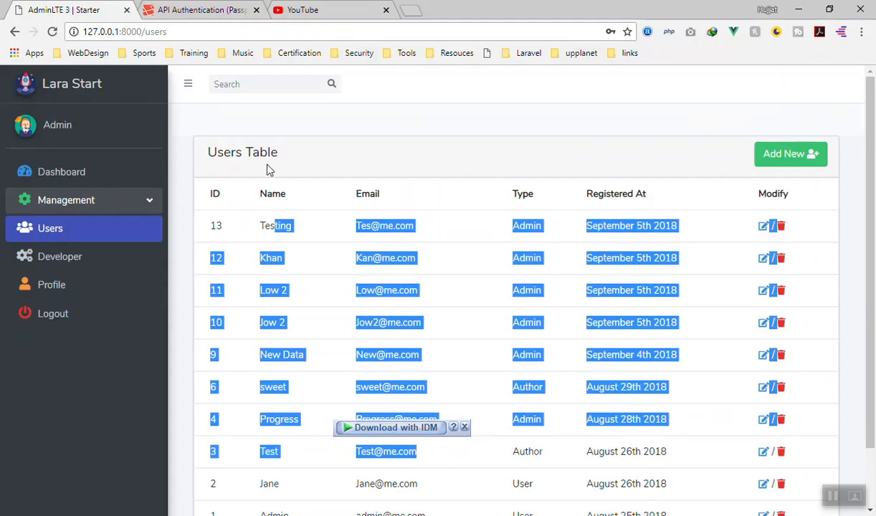
pyautogui.click(201, 8)
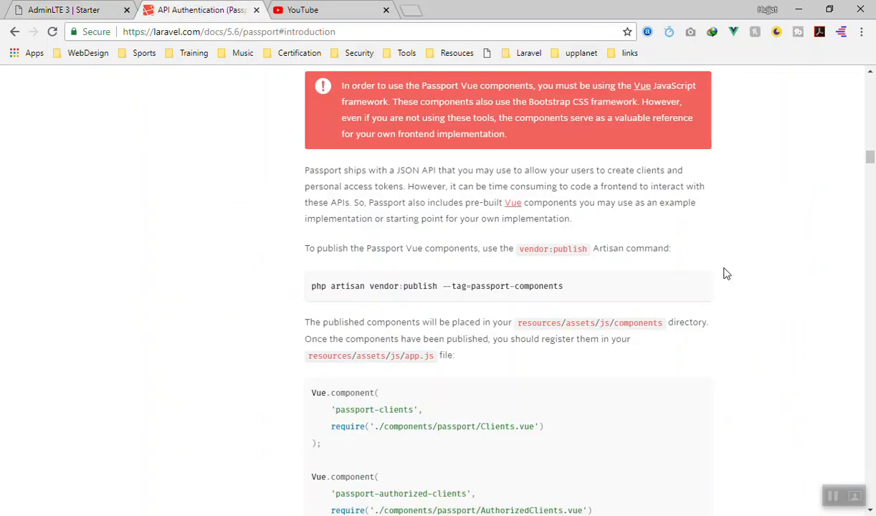
# Reach 'Consuming Your API With JavaScript' and select the \Laravel\Passport\Http\Middleware\CreateFreshApiToken::class line
pyautogui.scroll(-3)
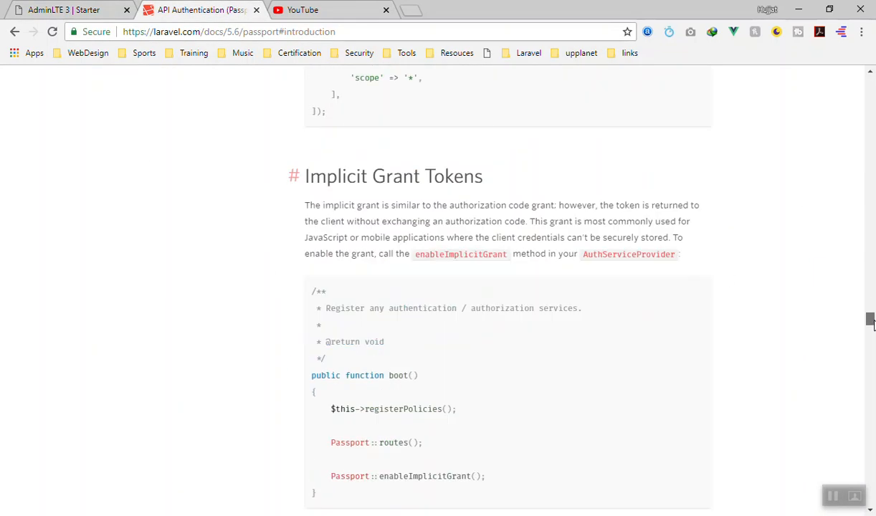
pyautogui.scroll(-3)
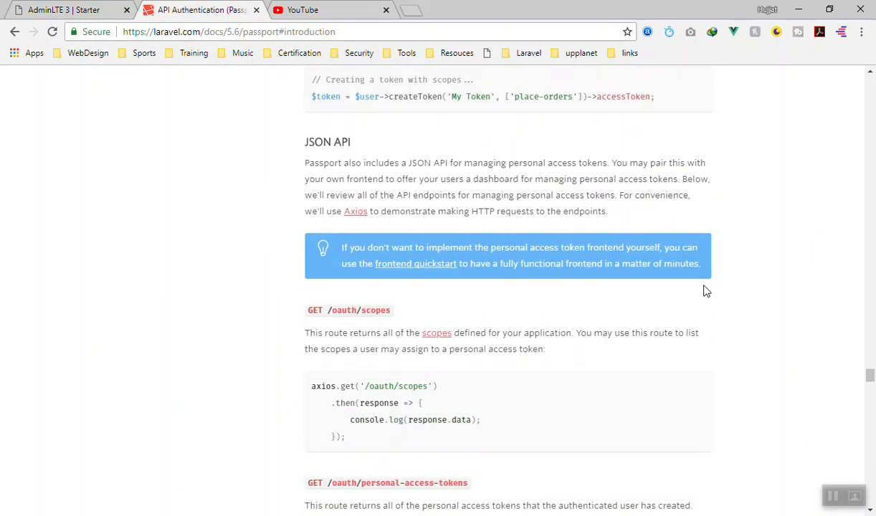
pyautogui.scroll(-3)
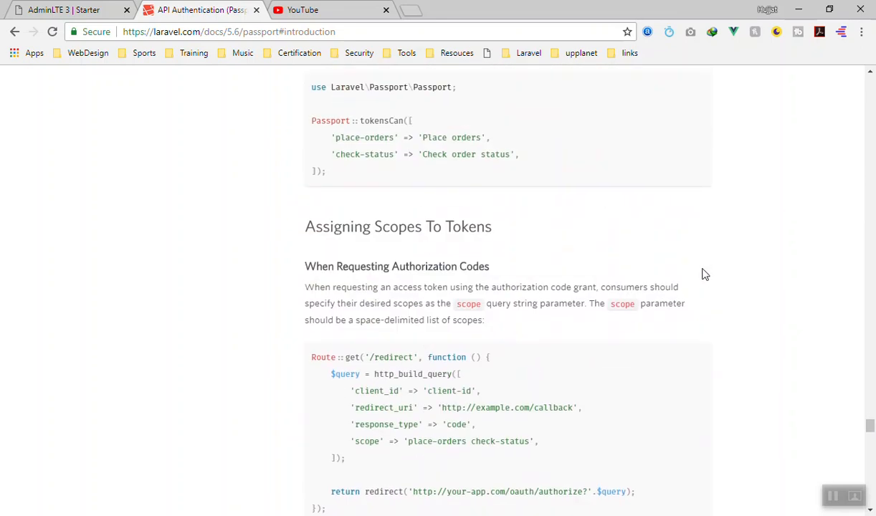
pyautogui.scroll(-3)
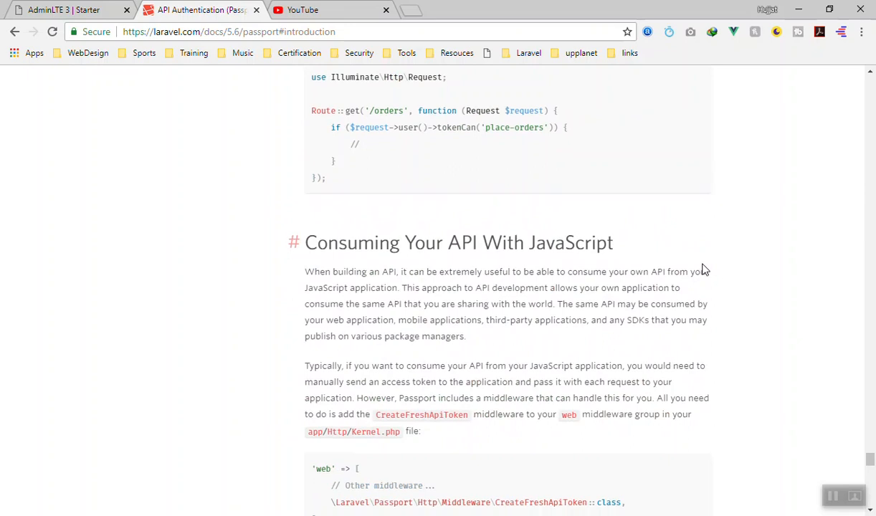
pyautogui.scroll(-3)
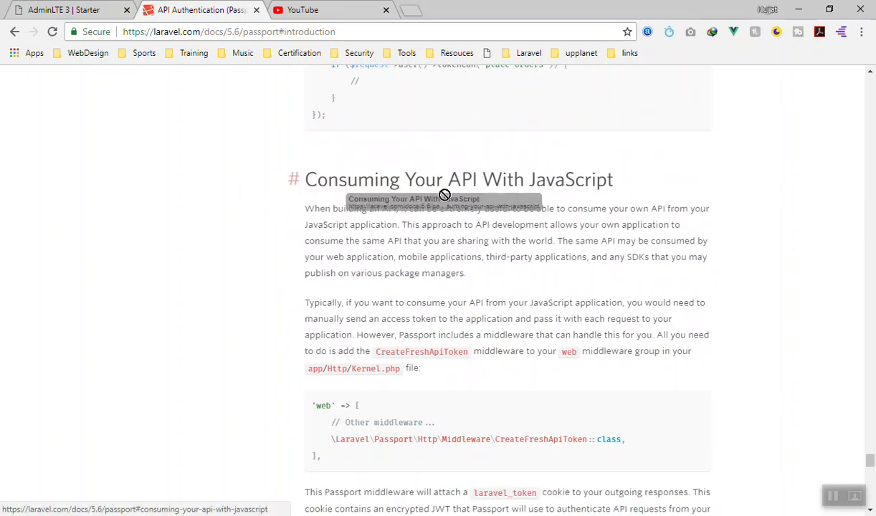
pyautogui.scroll(-3)
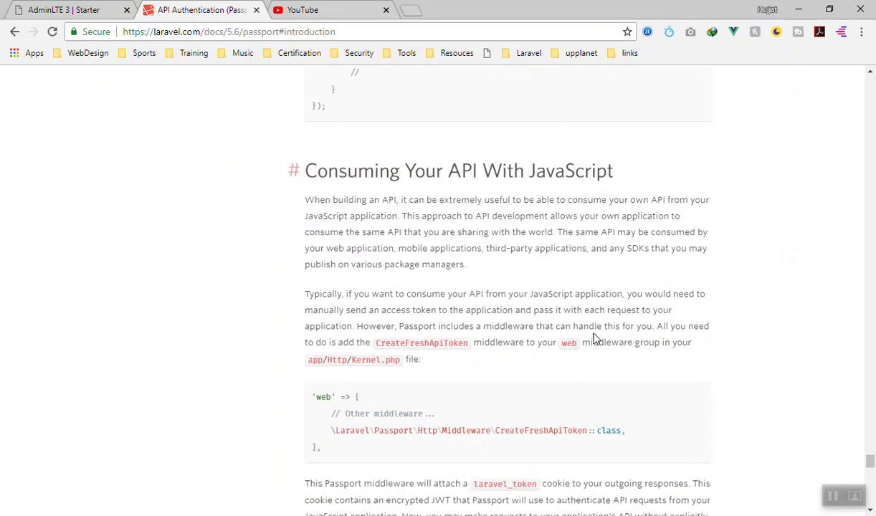
pyautogui.scroll(-3)
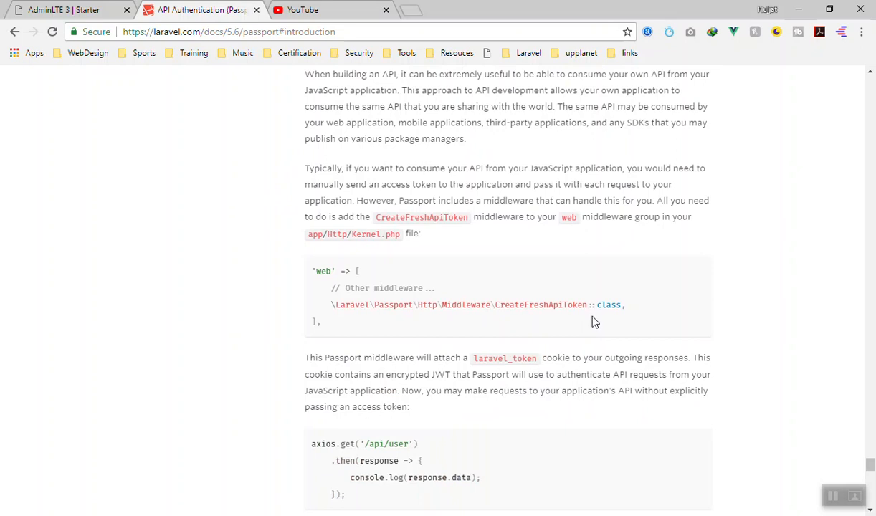
pyautogui.moveTo(476, 318)
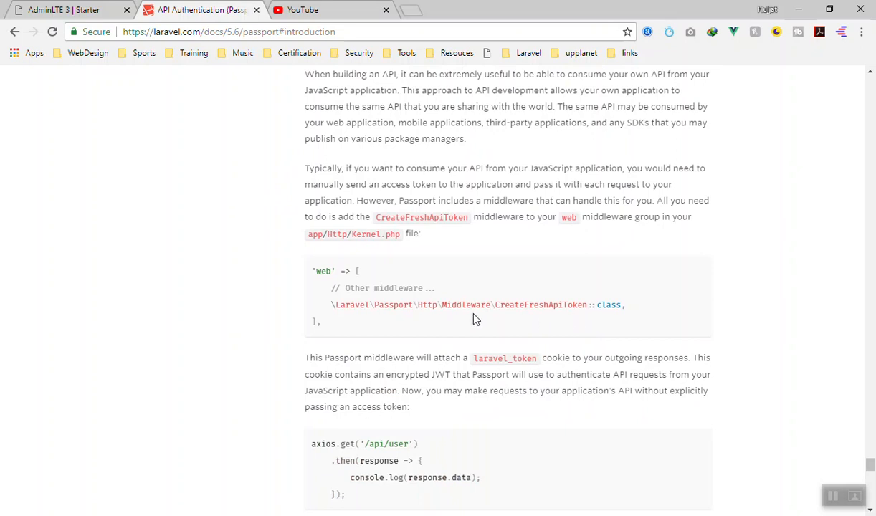
pyautogui.doubleClick(324, 271)
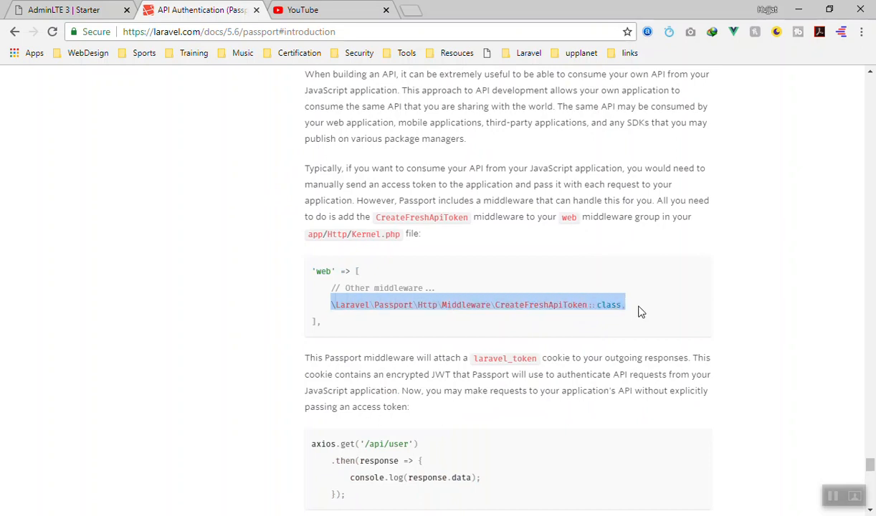
pyautogui.moveTo(516, 250)
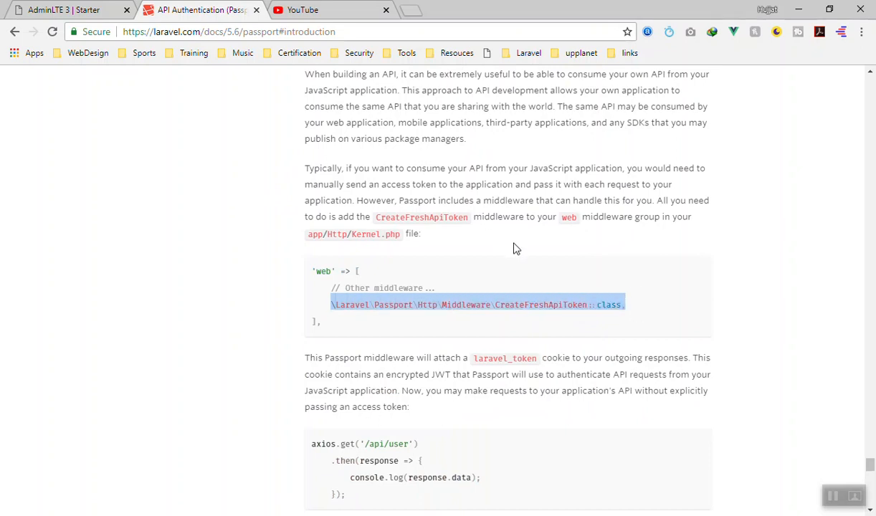
pyautogui.moveTo(539, 281)
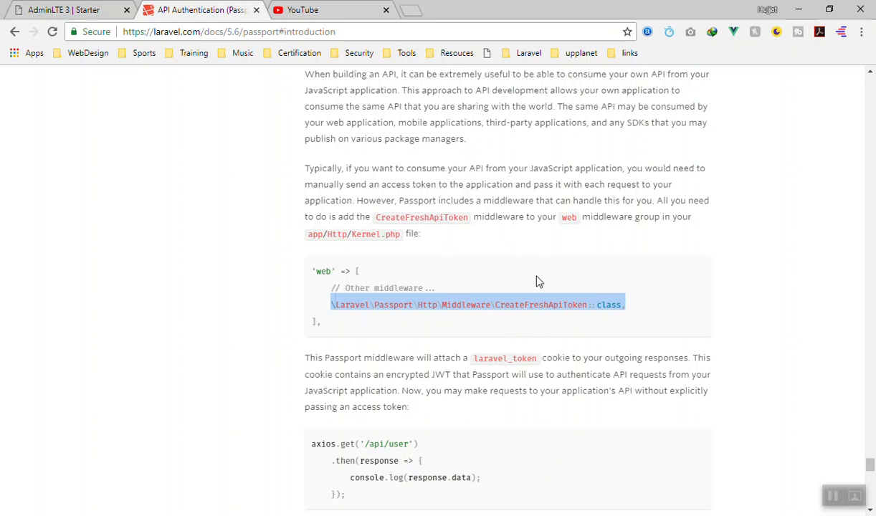
pyautogui.scroll(-3)
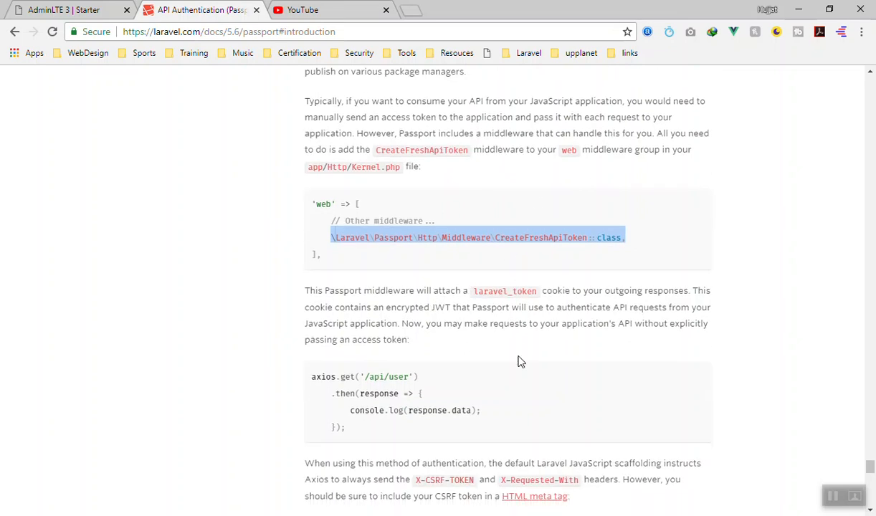
pyautogui.moveTo(540, 258)
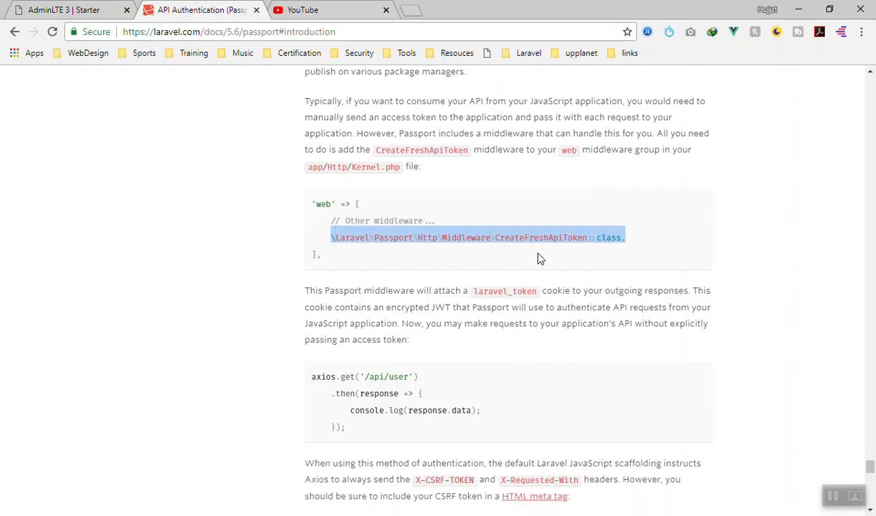
pyautogui.scroll(-3)
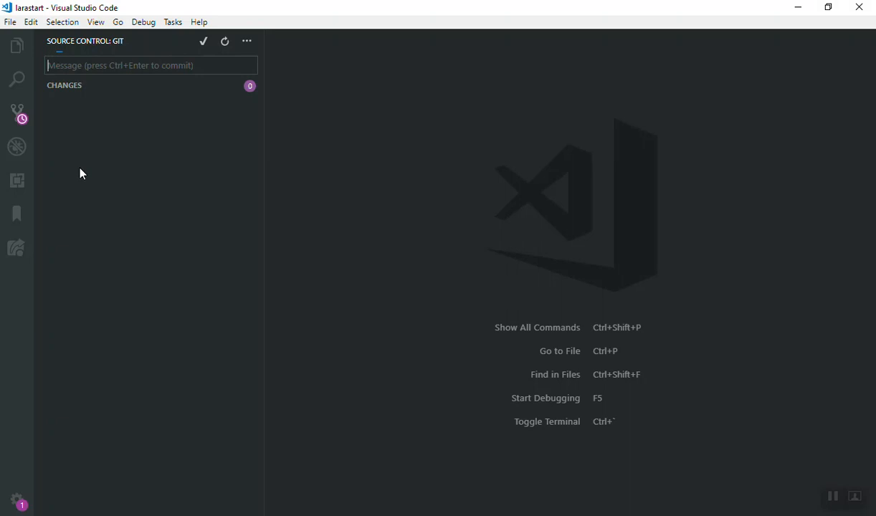
# Locate Kernel.php under app > Http in the larastart project explorer
pyautogui.click(18, 45)
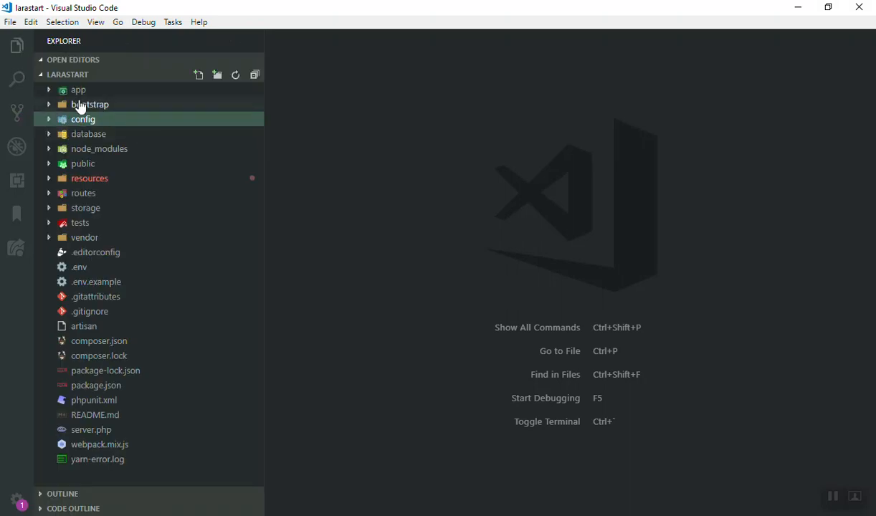
pyautogui.click(77, 89)
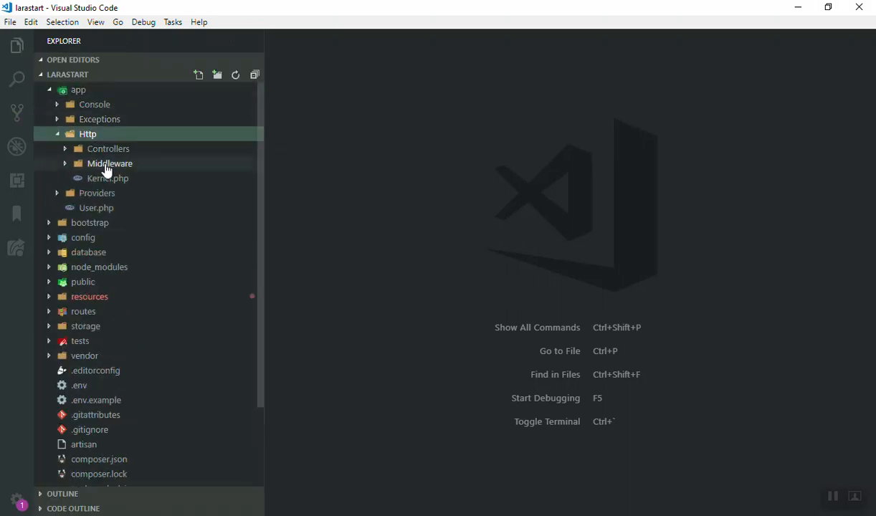
pyautogui.click(109, 163)
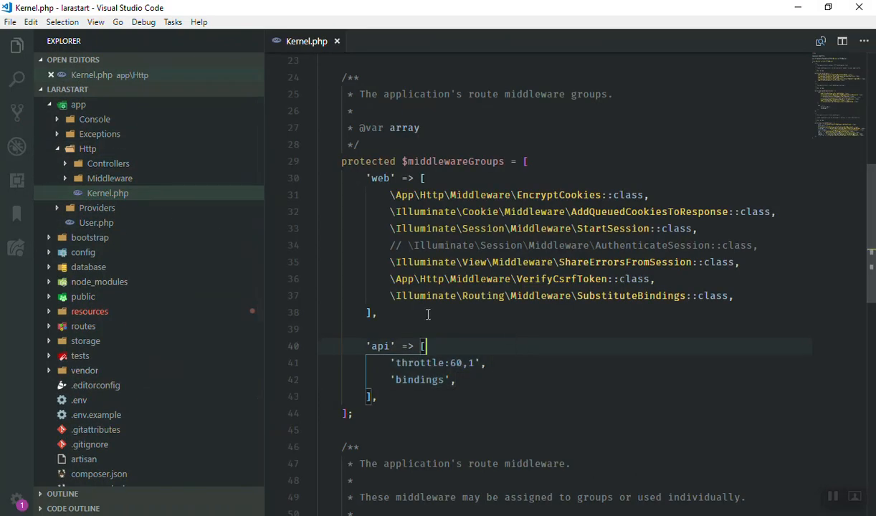
# Add \Laravel\Passport\Http\Middleware\CreateFreshApiToken::class, after SubstituteBindings in the web group and save
pyautogui.click(734, 296)
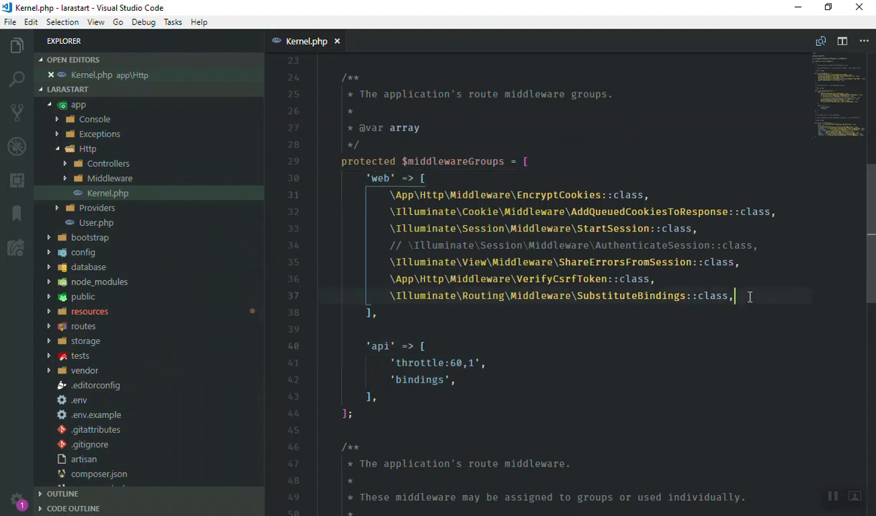
pyautogui.write('\\Laravel\\Passport\\Http\\Middleware\\CreateFreshApiToken::class,')
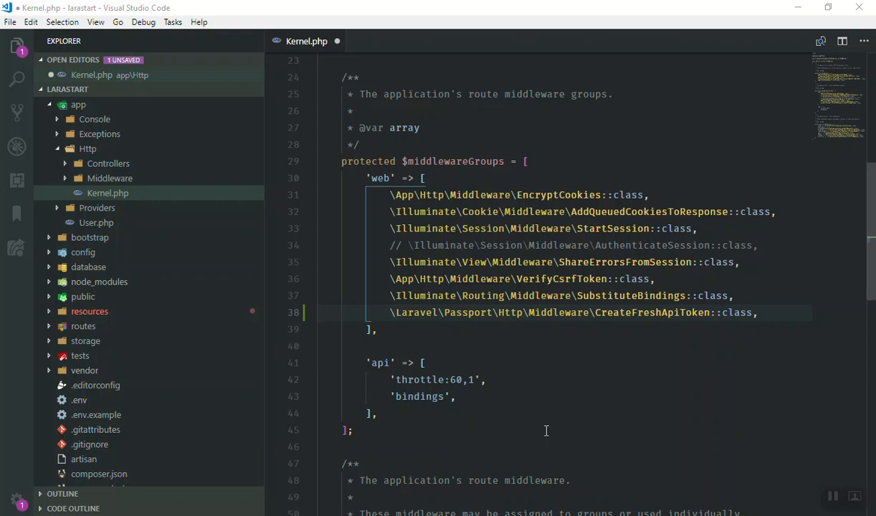
pyautogui.moveTo(531, 364)
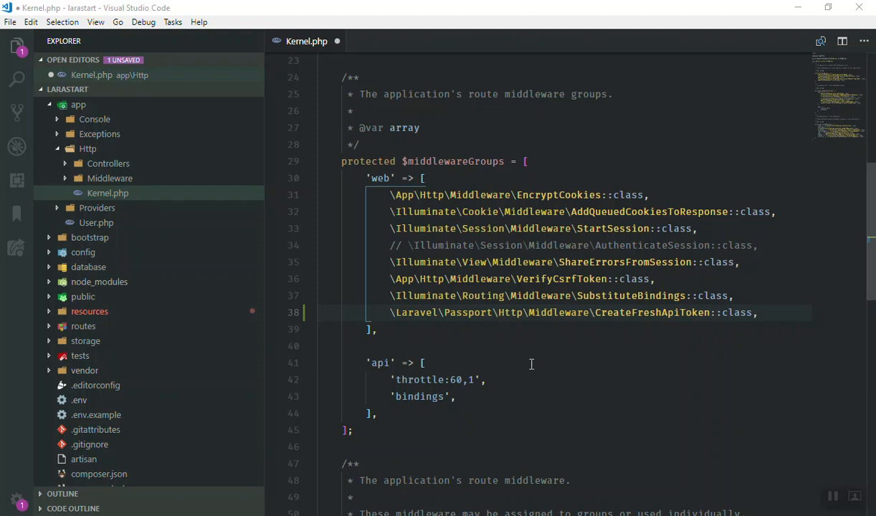
pyautogui.click(519, 261)
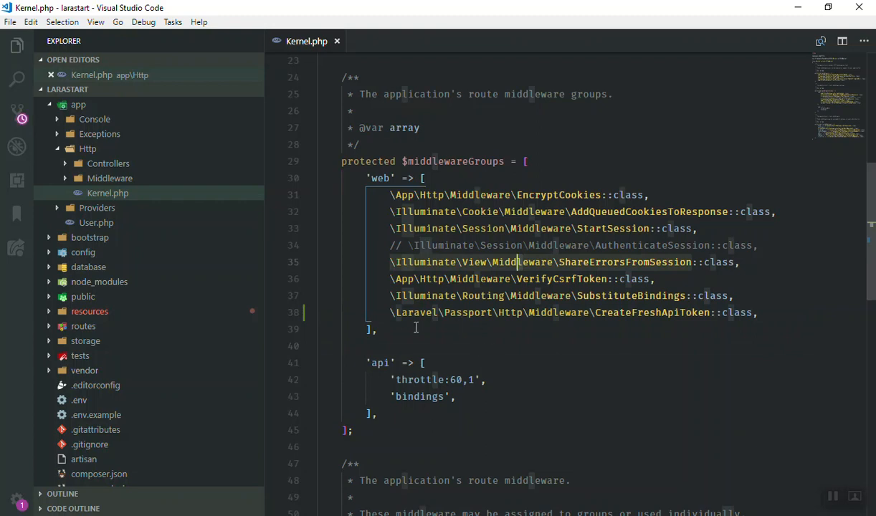
pyautogui.moveTo(108, 164)
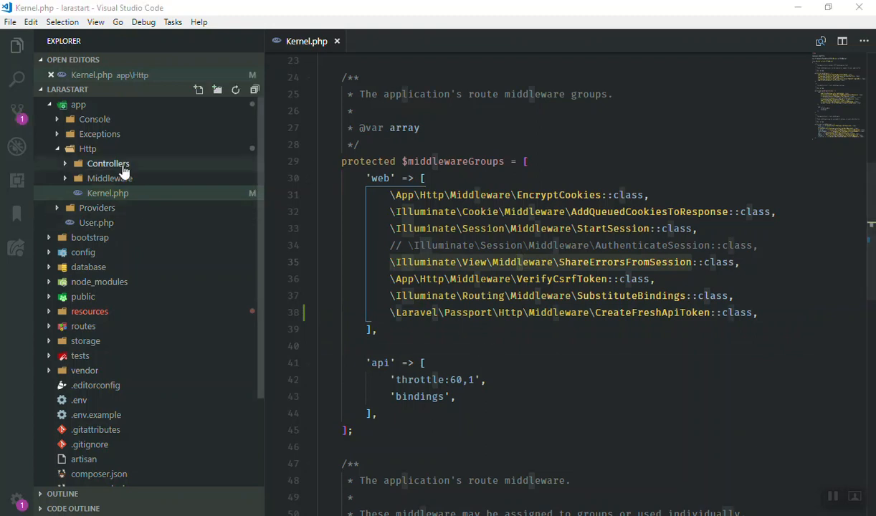
# Bring up API UserController.php and HomeController.php to compare their constructor middleware calls
pyautogui.click(107, 163)
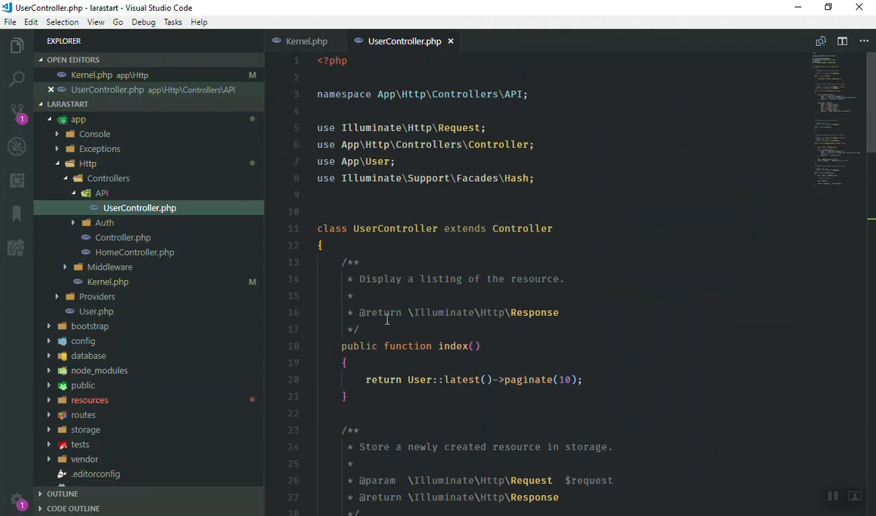
pyautogui.press('Enter')
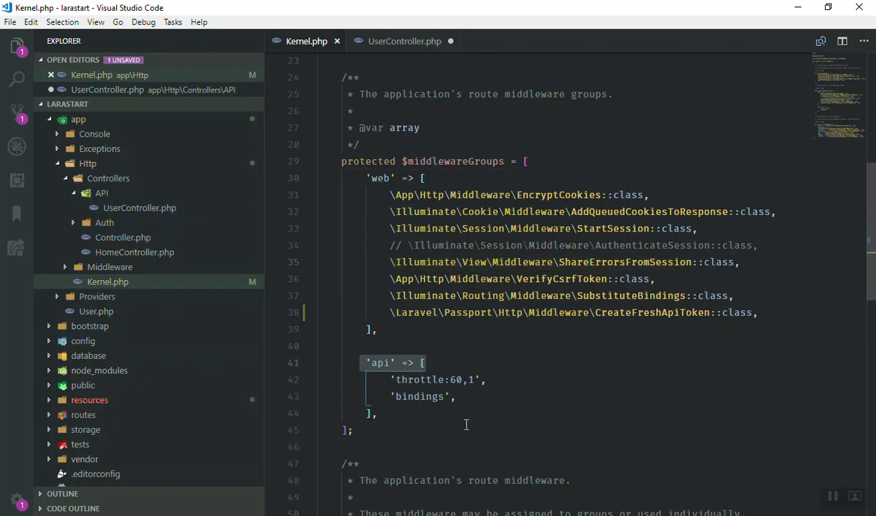
pyautogui.click(404, 40)
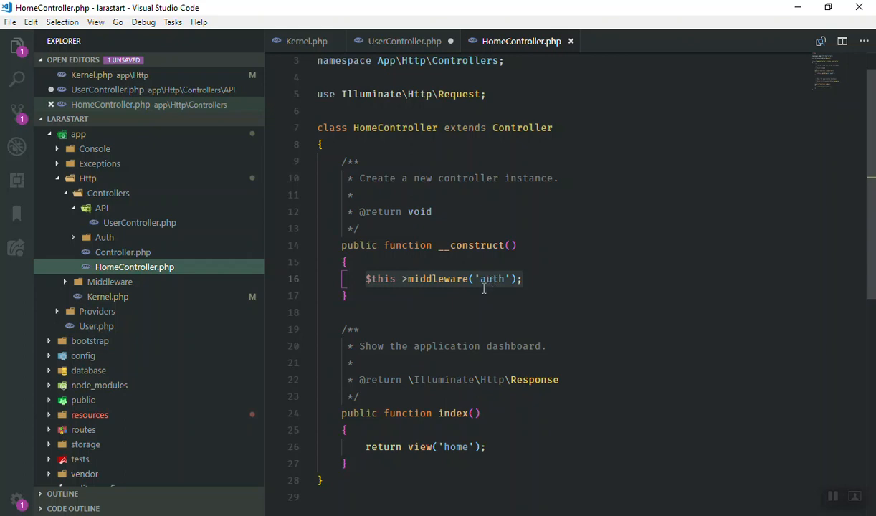
pyautogui.click(404, 40)
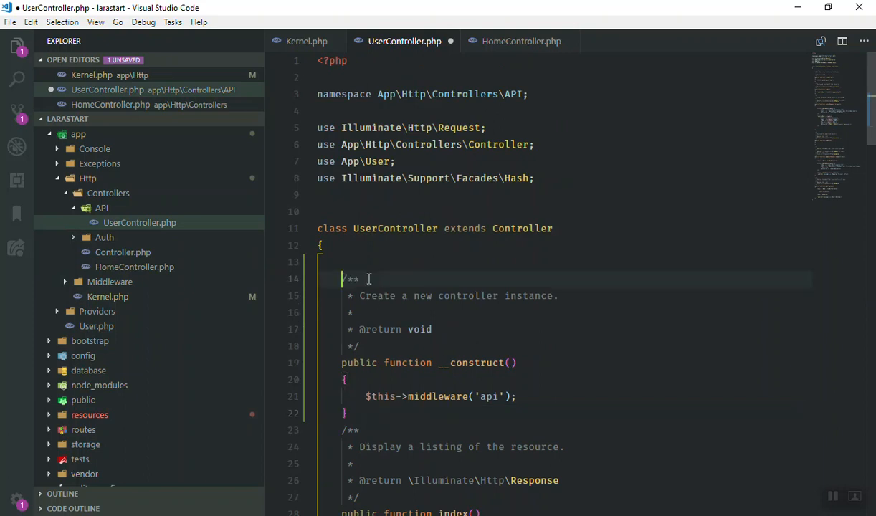
# Look over UserController's new __construct() calling $this->middleware('api')
pyautogui.scroll(-3)
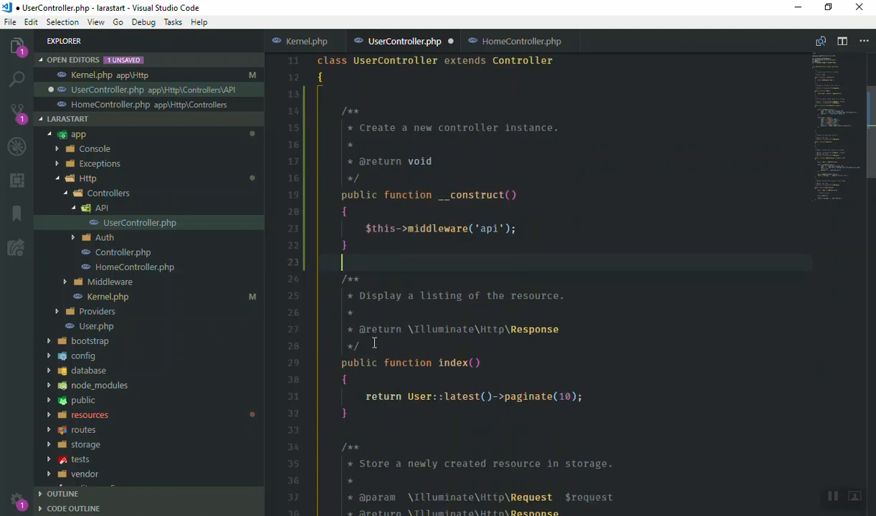
pyautogui.scroll(3)
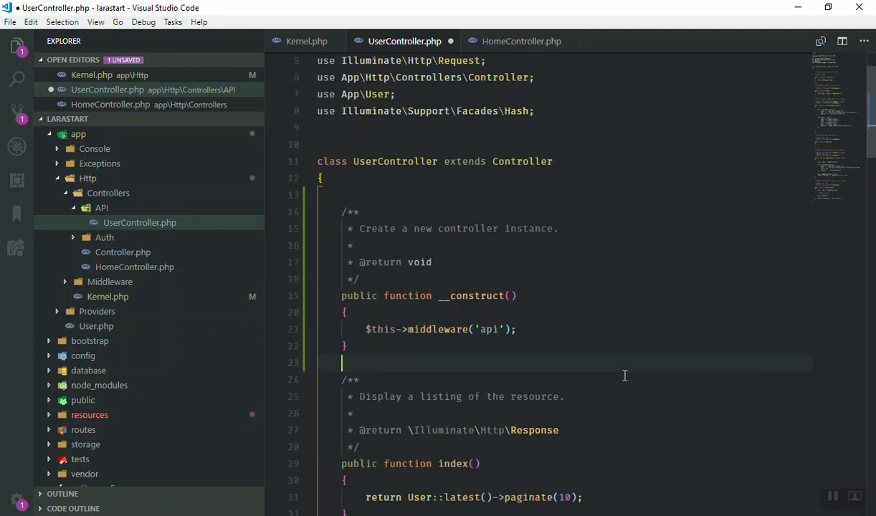
pyautogui.moveTo(596, 332)
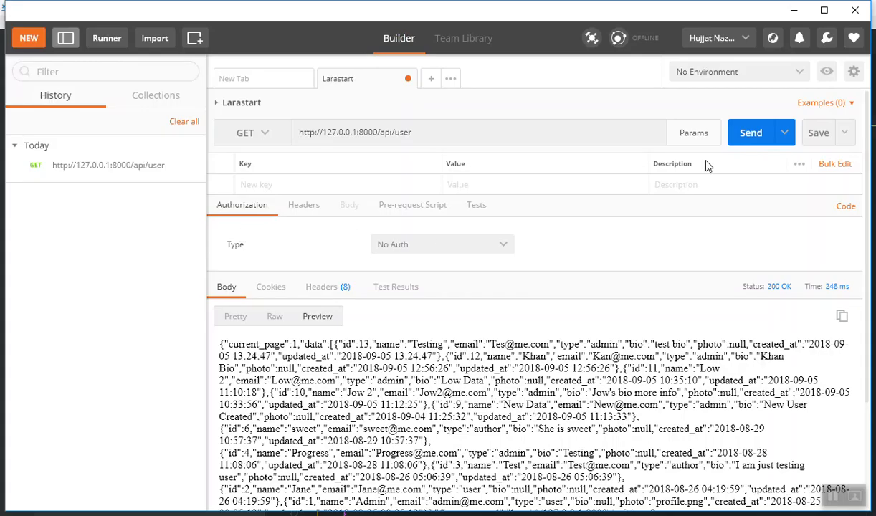
pyautogui.click(752, 132)
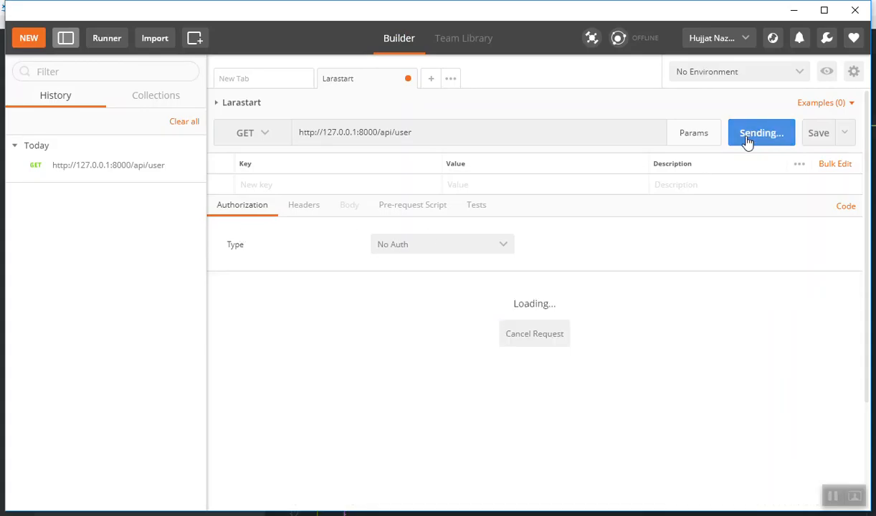
pyautogui.moveTo(339, 319)
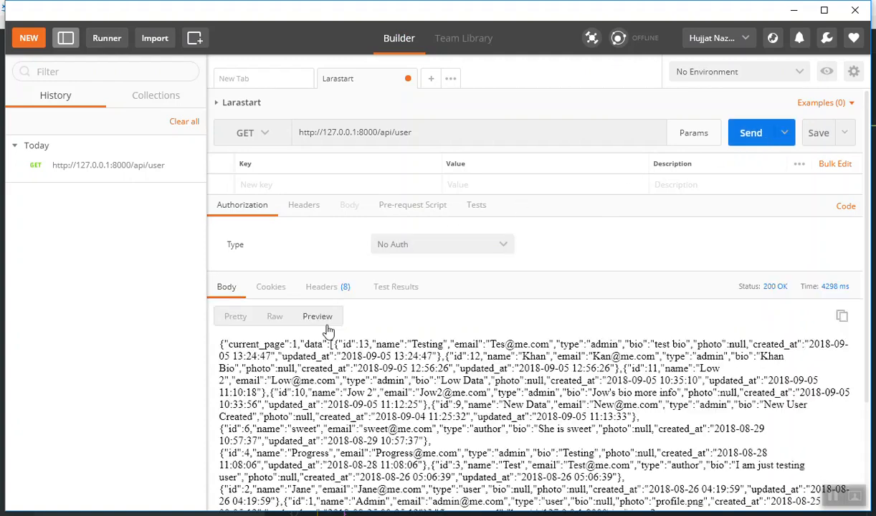
pyautogui.moveTo(579, 433)
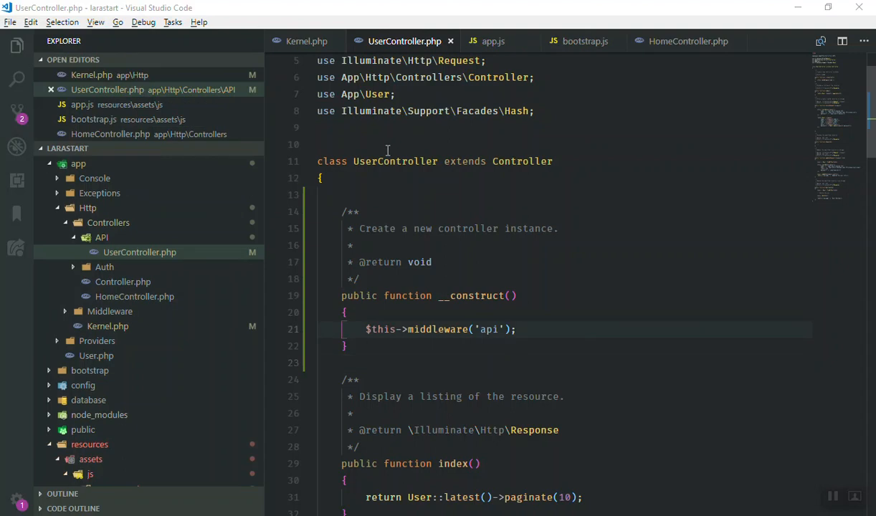
# Check the api group in Kernel.php, then change UserController's middleware from 'api' to 'auth:api'
pyautogui.click(307, 40)
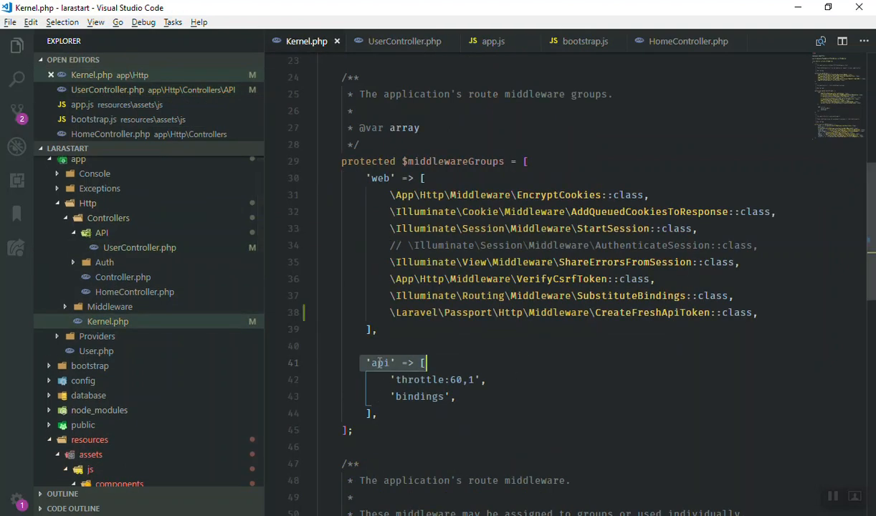
pyautogui.scroll(-3)
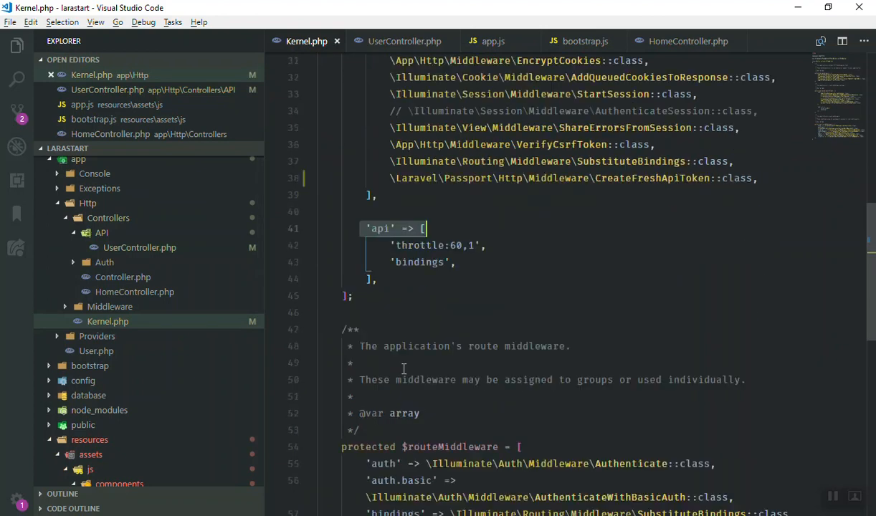
pyautogui.scroll(3)
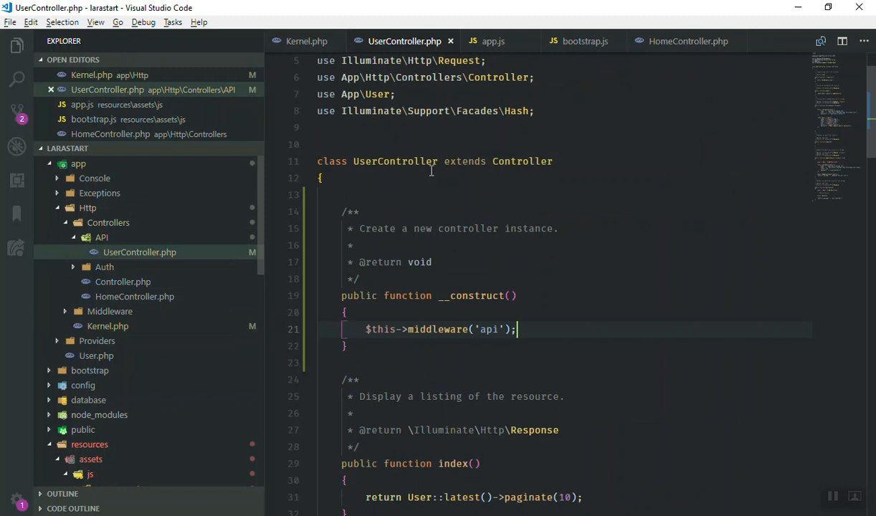
pyautogui.doubleClick(487, 328)
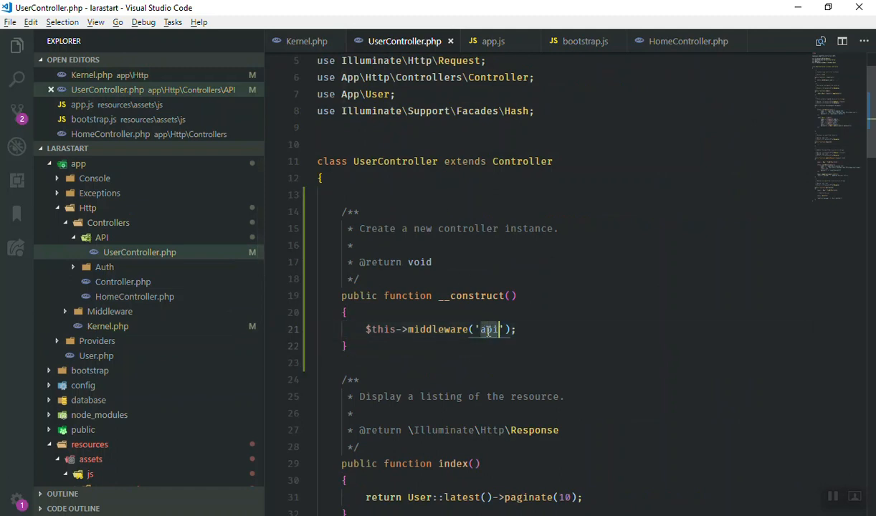
pyautogui.write('auth:')
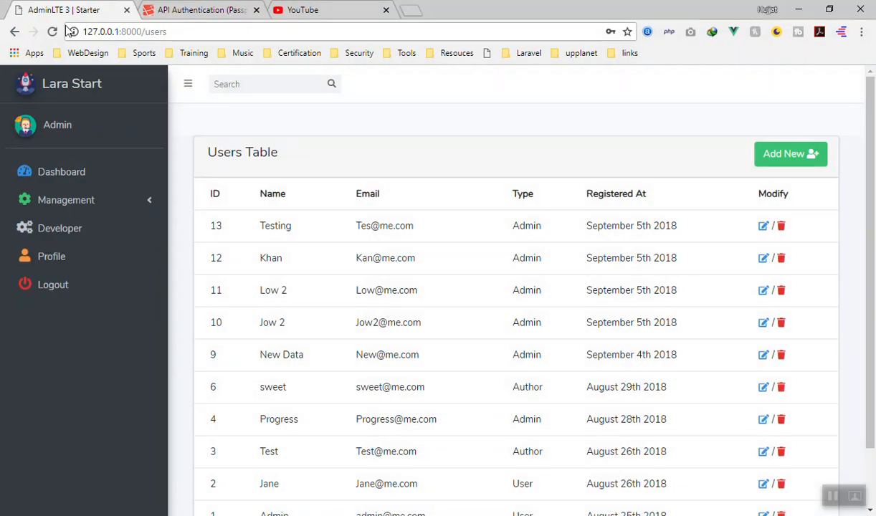
pyautogui.click(52, 32)
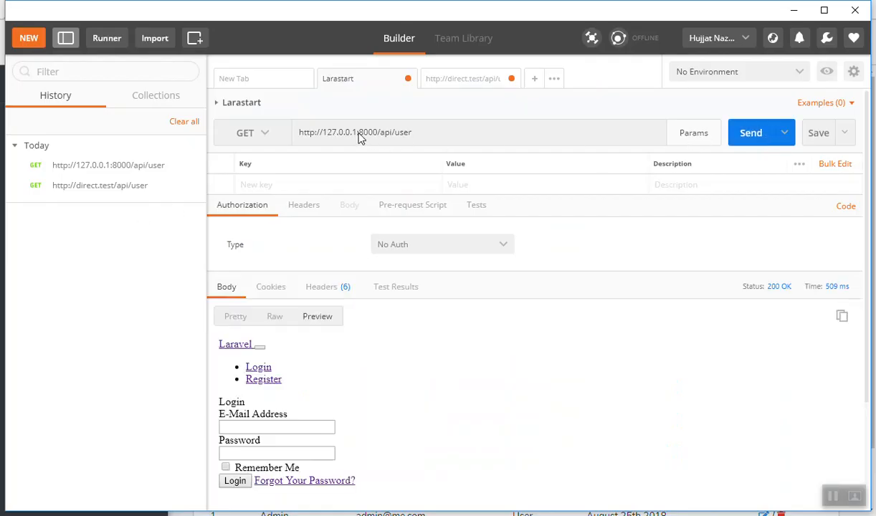
pyautogui.moveTo(370, 395)
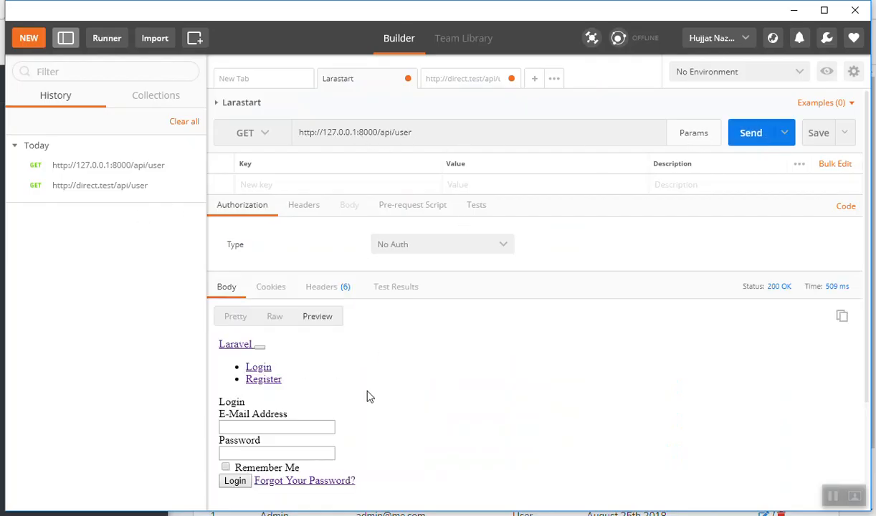
pyautogui.moveTo(341, 386)
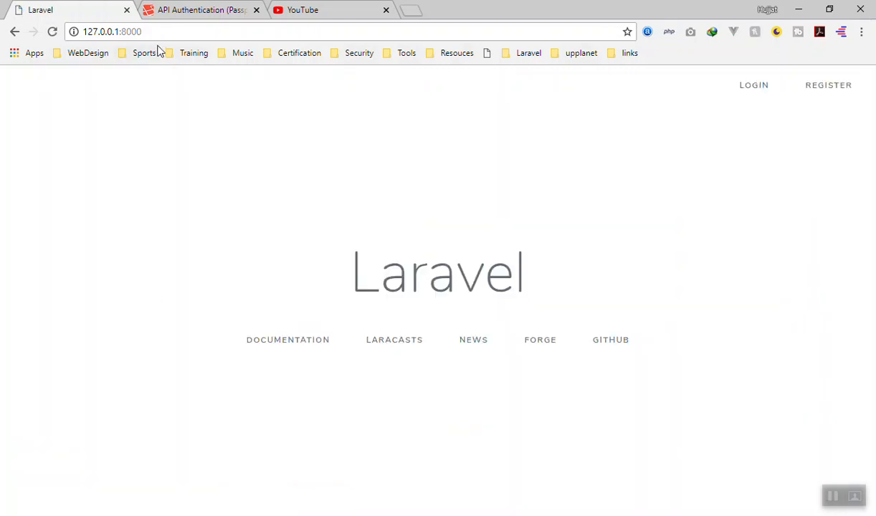
# Edit the app URL to /users and api/use, then log in with the saved admin credentials
pyautogui.write('/users')
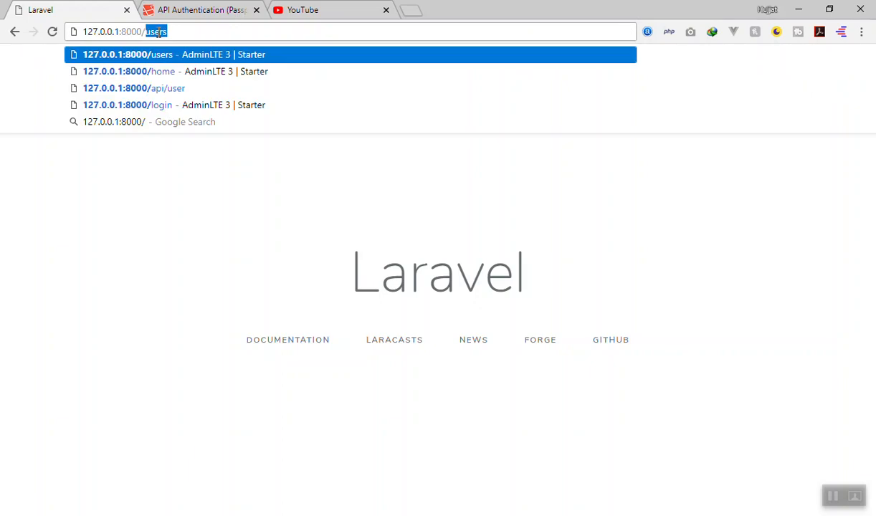
pyautogui.write('api/use')
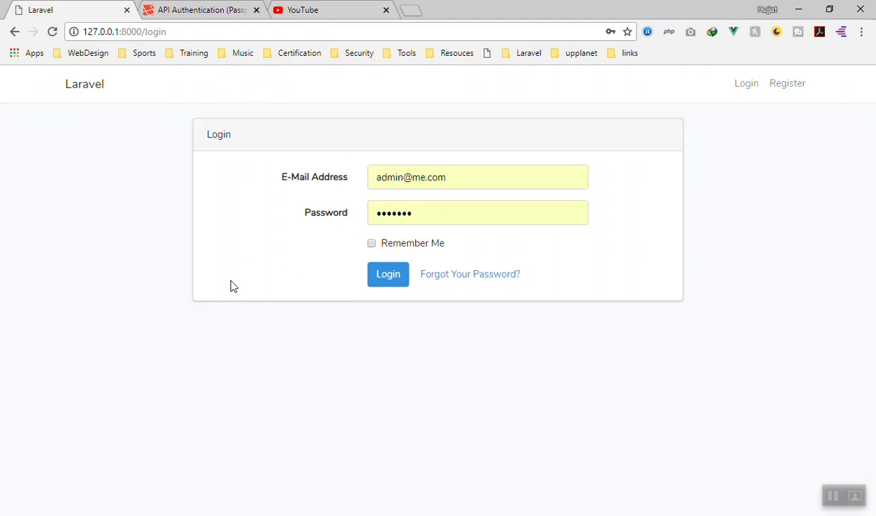
pyautogui.click(201, 9)
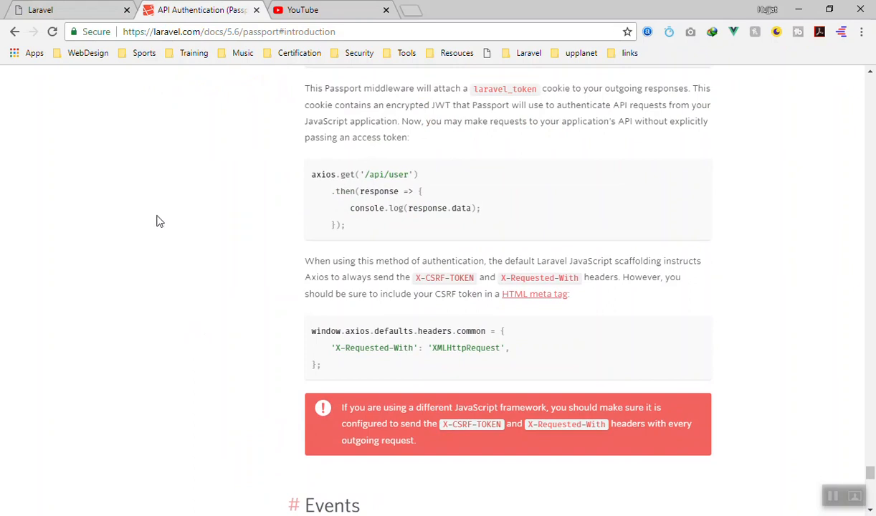
pyautogui.scroll(-3)
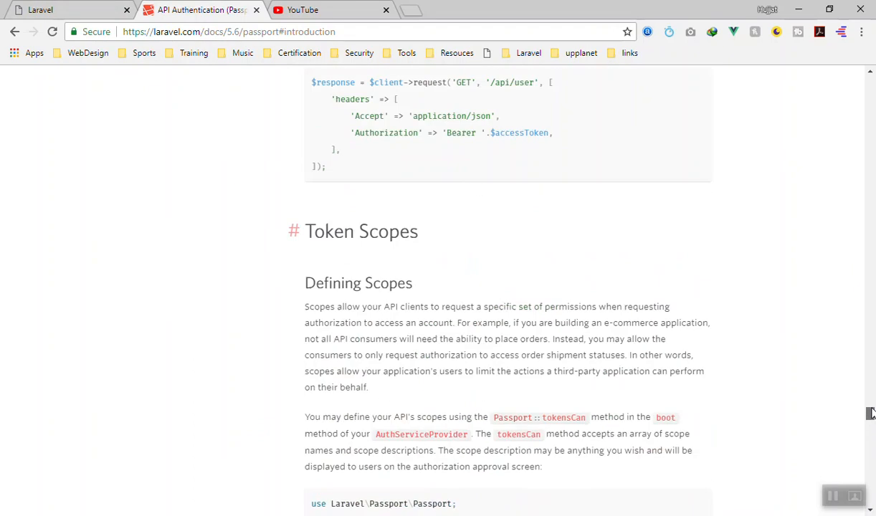
pyautogui.scroll(-3)
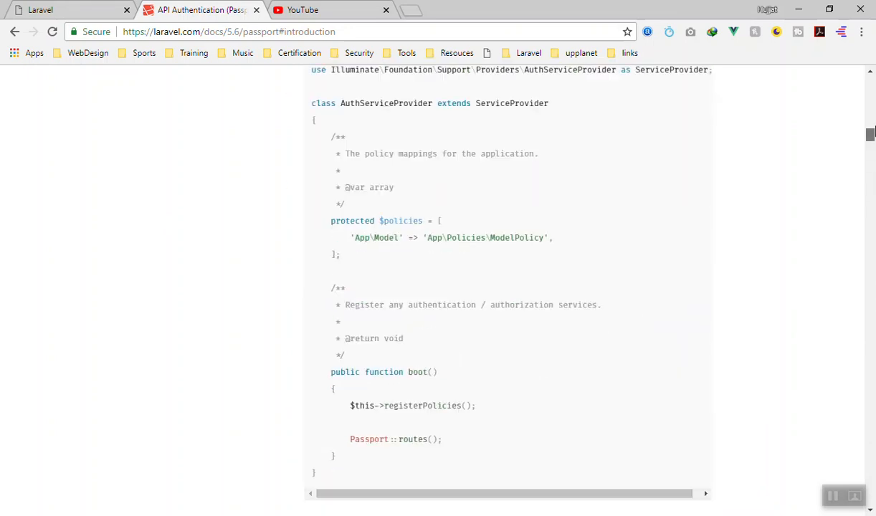
pyautogui.scroll(-3)
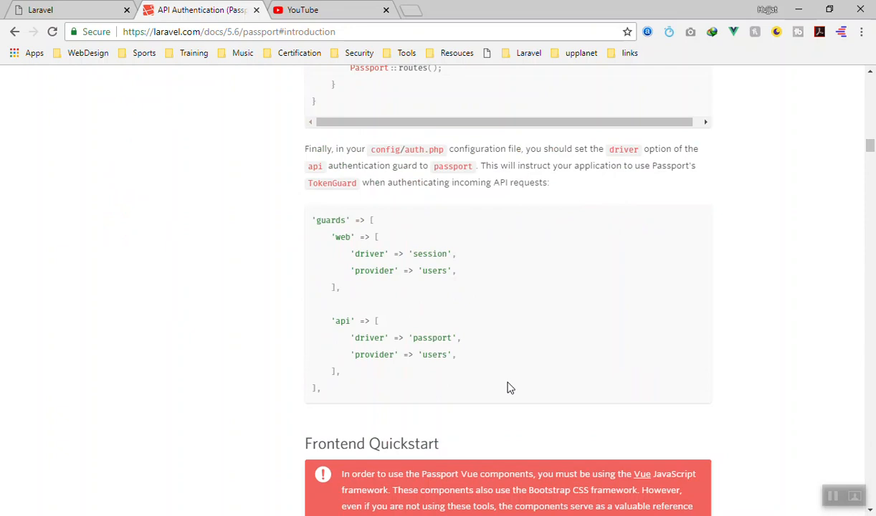
pyautogui.scroll(-3)
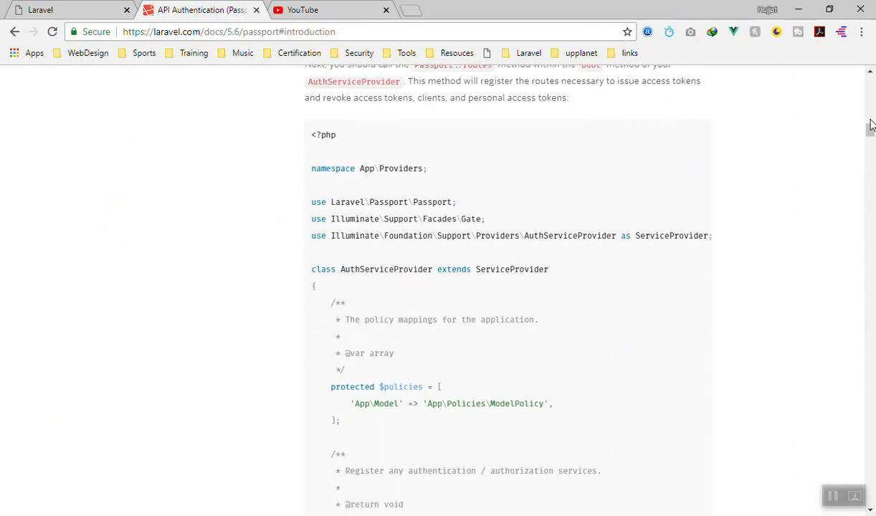
pyautogui.scroll(-3)
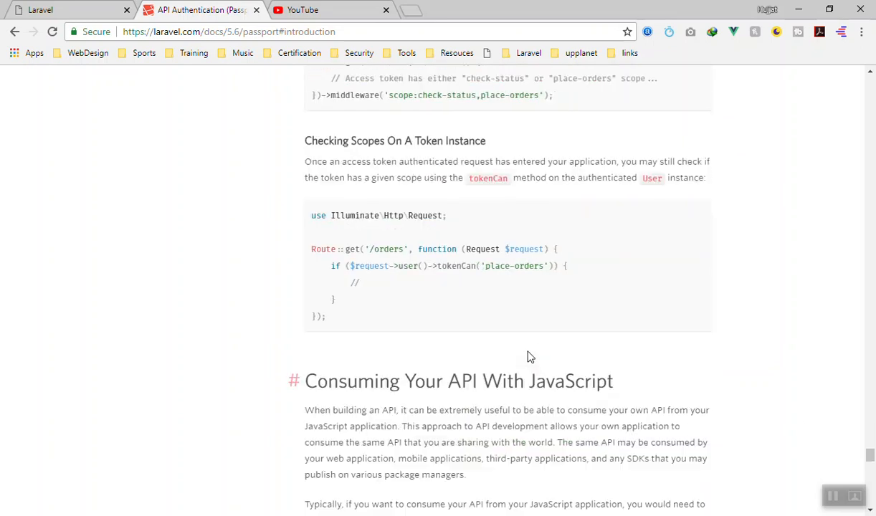
pyautogui.scroll(-3)
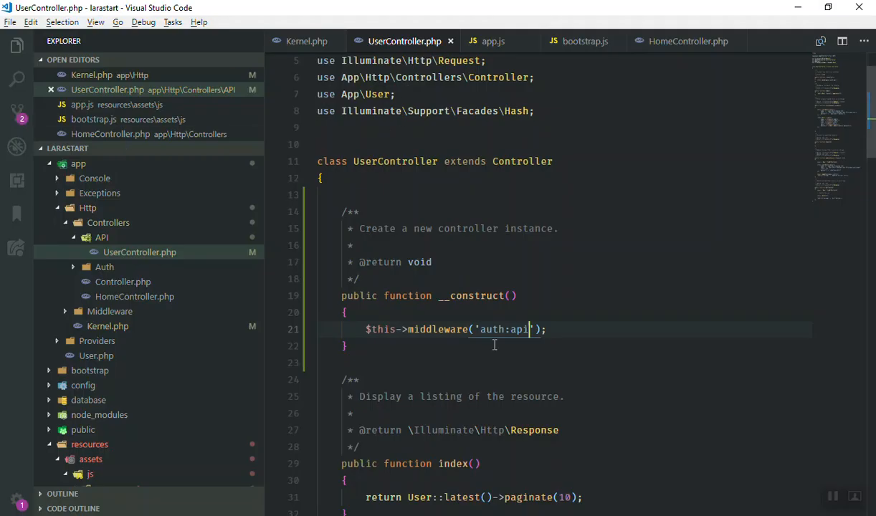
pyautogui.doubleClick(504, 328)
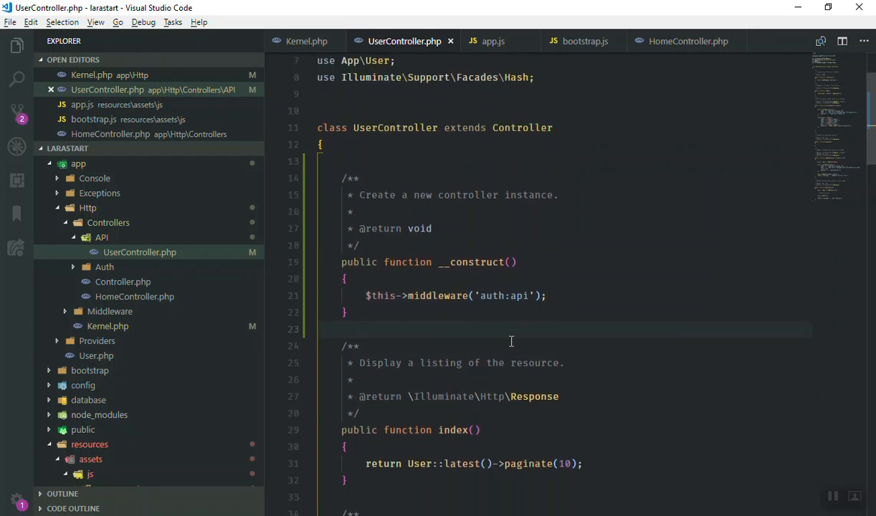
pyautogui.moveTo(428, 327)
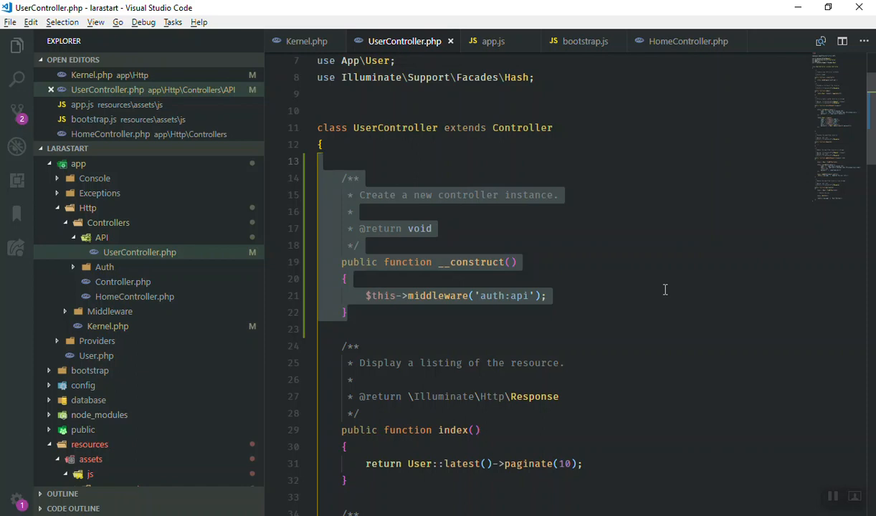
pyautogui.moveTo(620, 320)
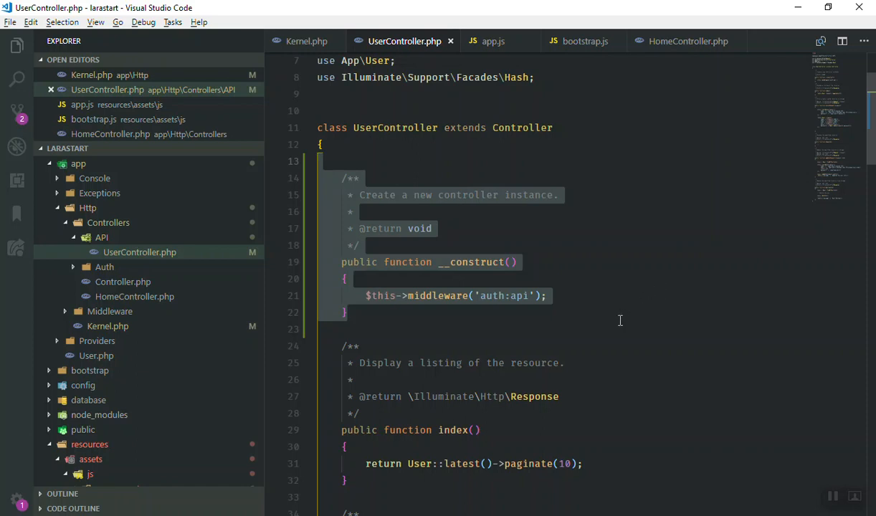
pyautogui.moveTo(557, 272)
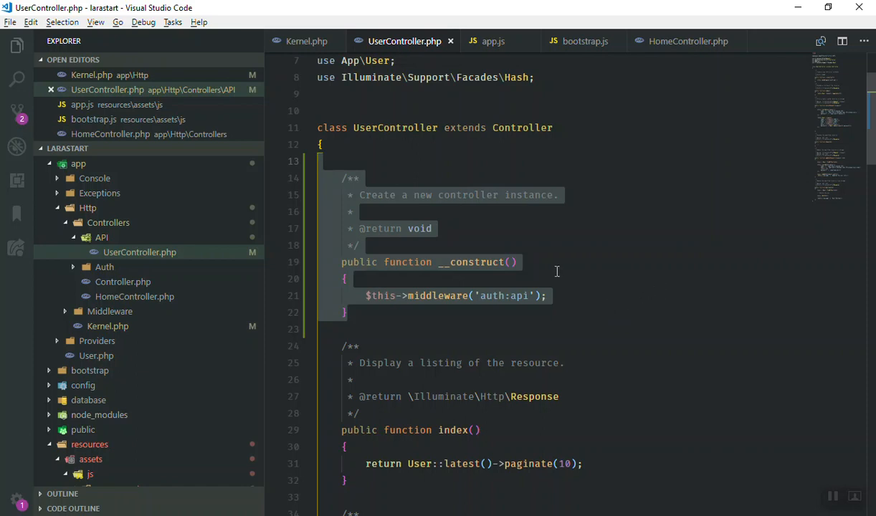